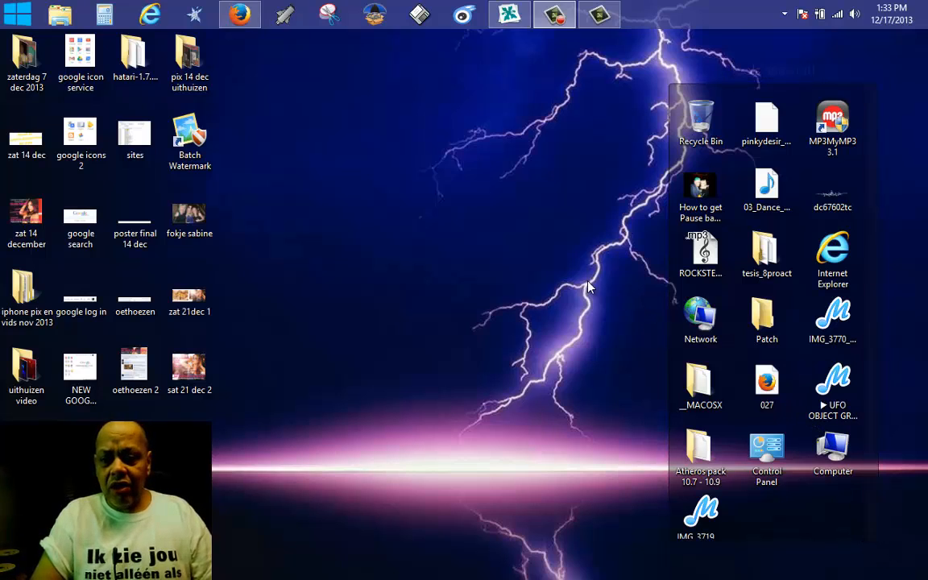
pyautogui.moveTo(543, 273)
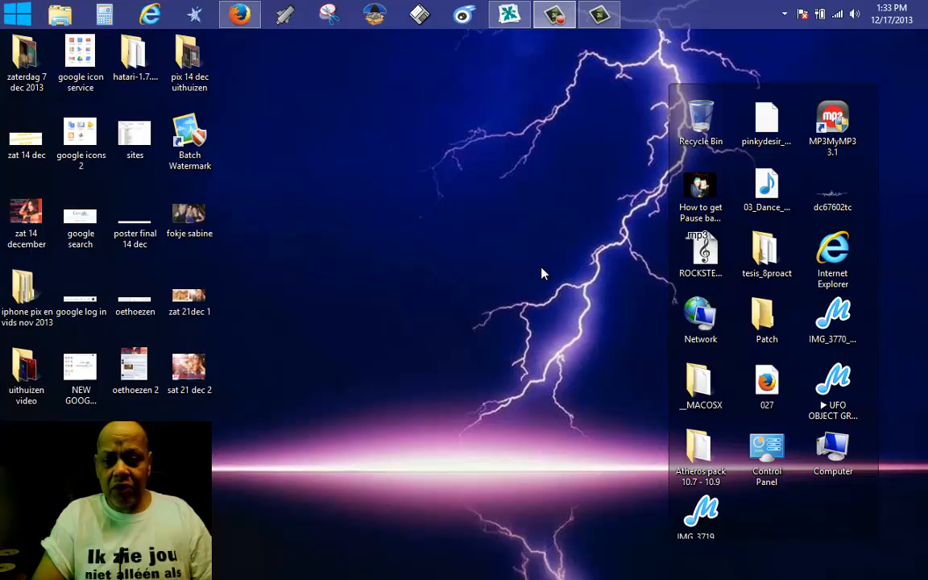
pyautogui.moveTo(551, 287)
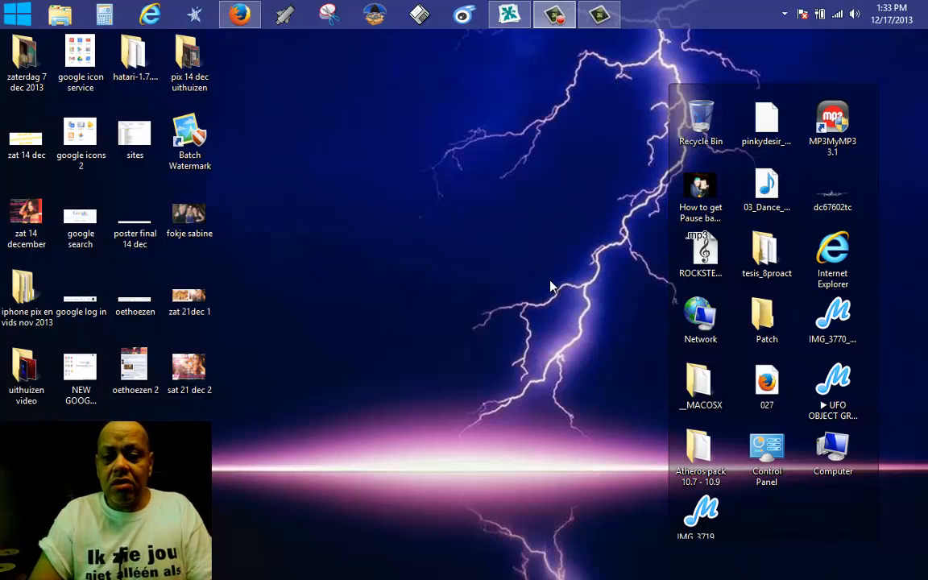
pyautogui.moveTo(567, 208)
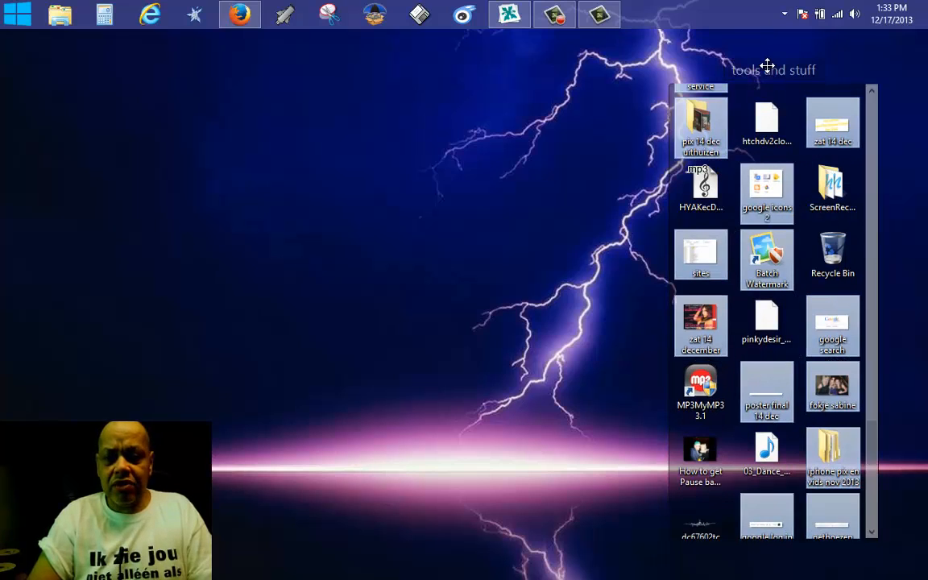
# Move the 'tools and stuff' fence flush against the right edge of the desktop.
pyautogui.moveTo(765, 69); pyautogui.dragTo(597, 83)
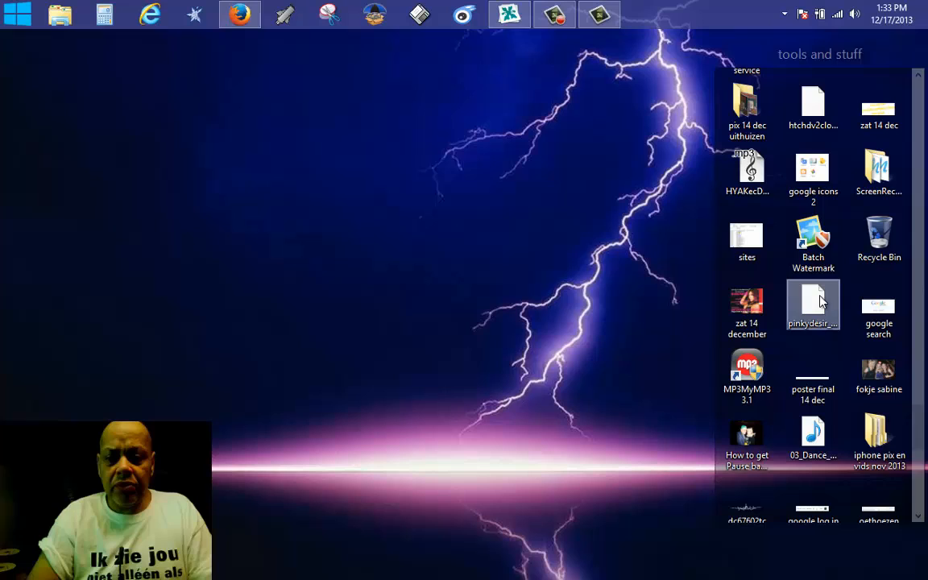
pyautogui.moveTo(747, 123)
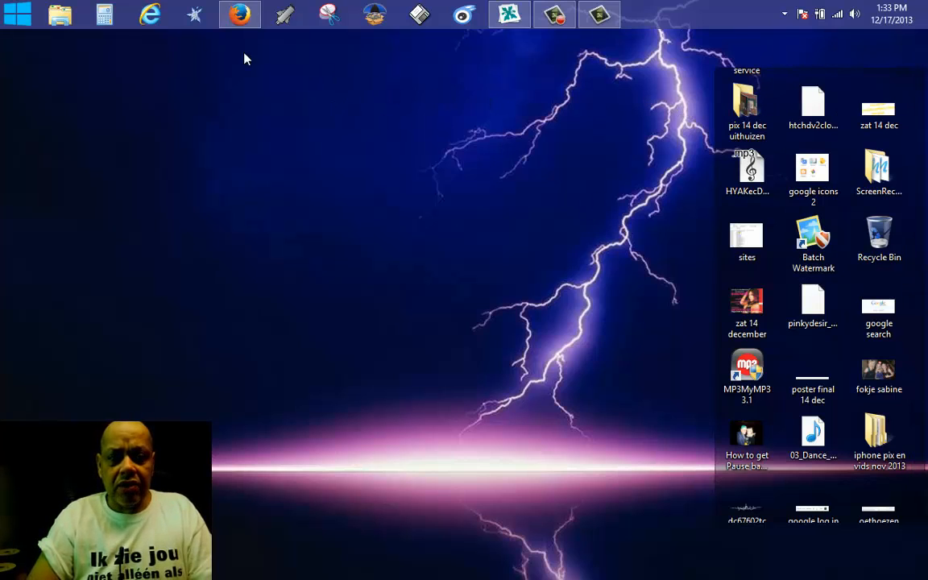
pyautogui.moveTo(18, 17)
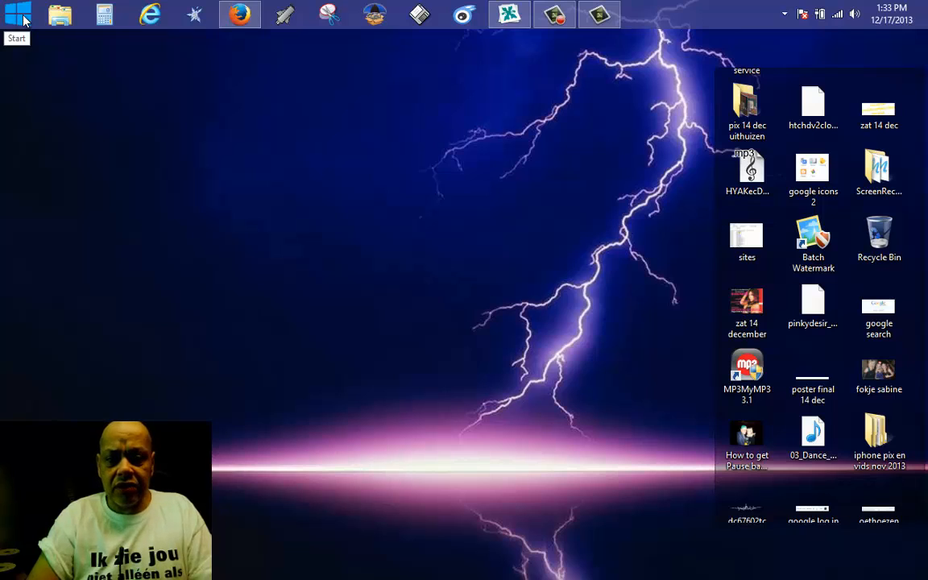
pyautogui.click(11, 13)
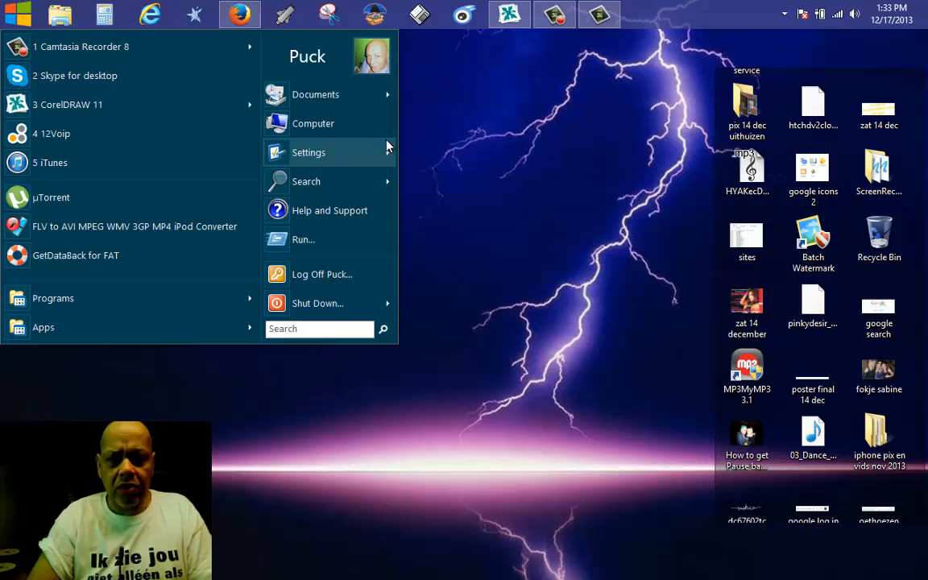
pyautogui.rightClick(312, 123)
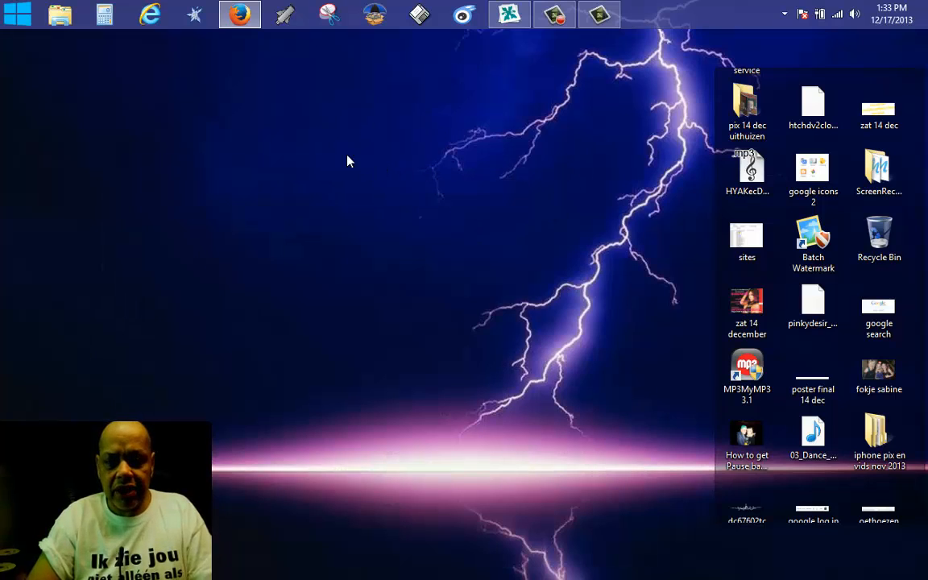
pyautogui.moveTo(119, 55)
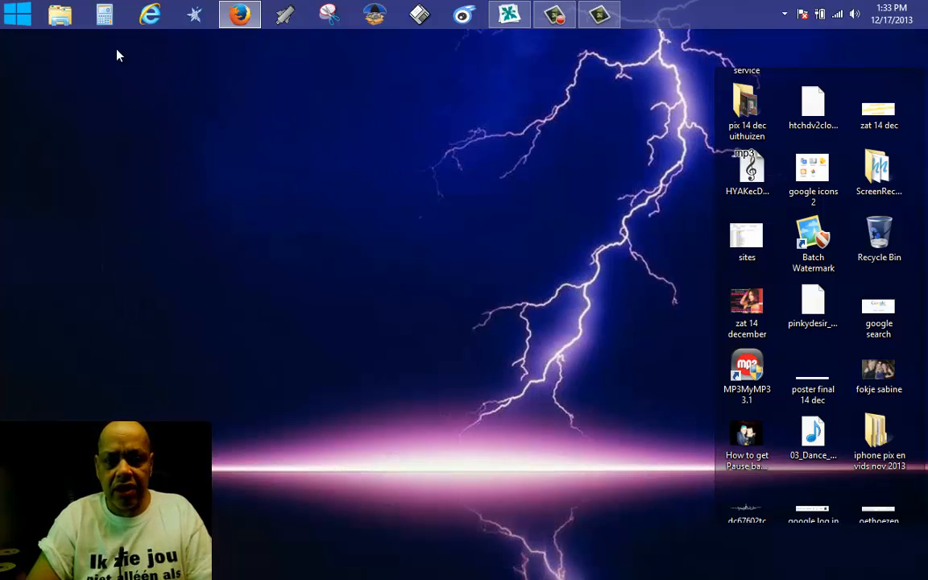
pyautogui.moveTo(17, 14)
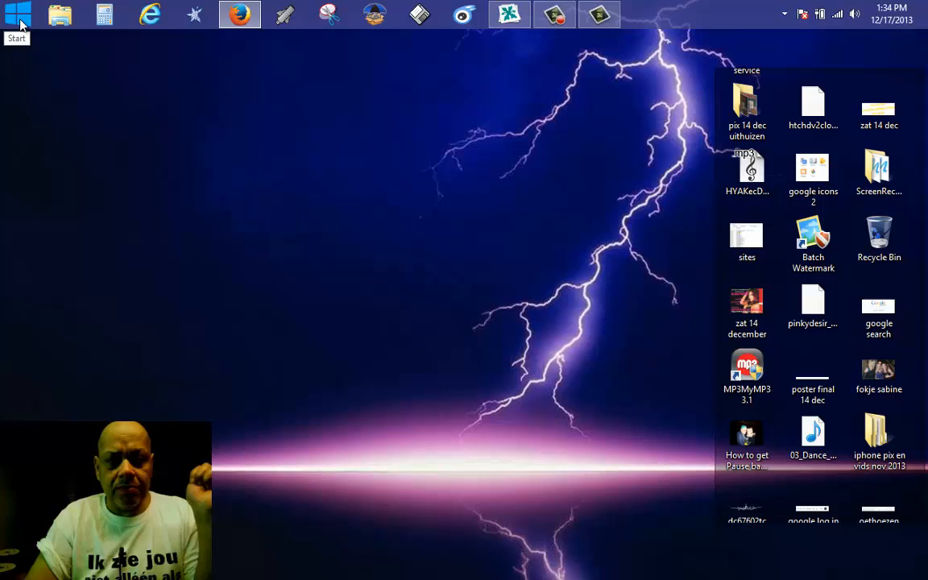
pyautogui.click(13, 10)
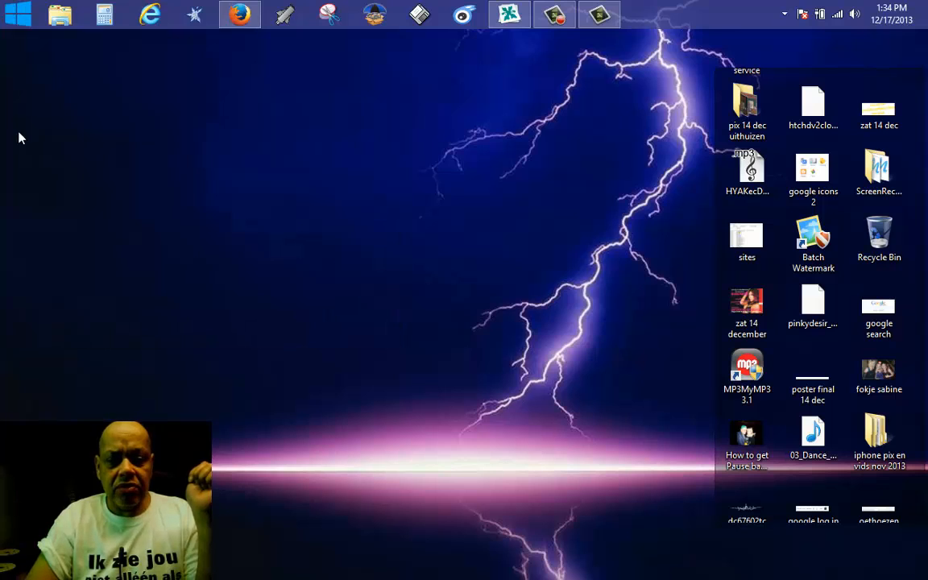
# Show the Windows 8 Start screen tiles, then return to the desktop via the Desktop tile.
pyautogui.click(16, 14)
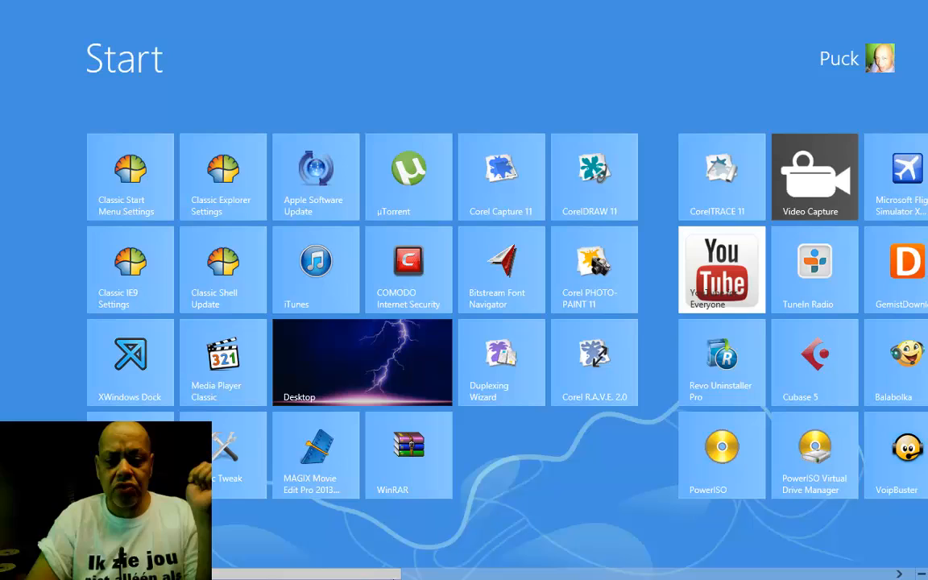
pyautogui.hscroll(3)
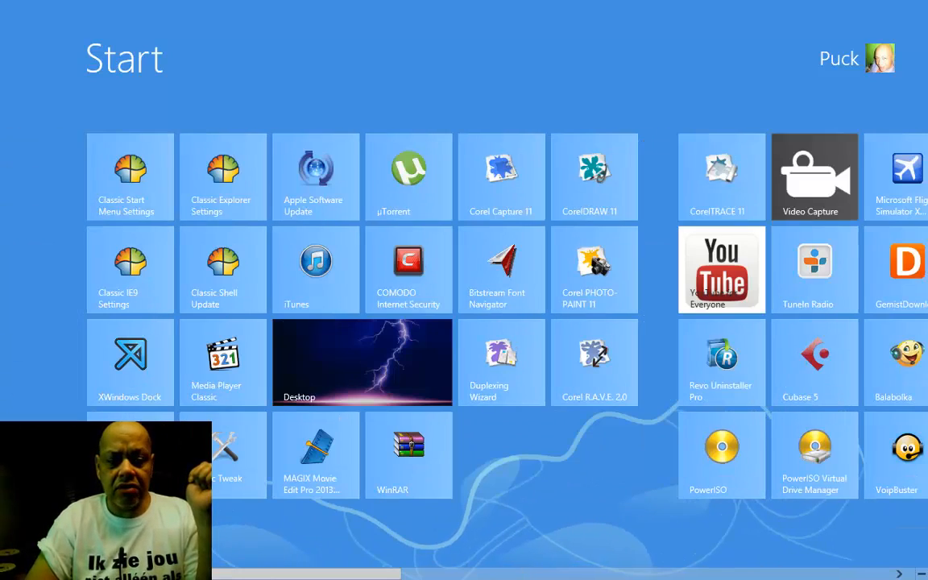
pyautogui.click(362, 362)
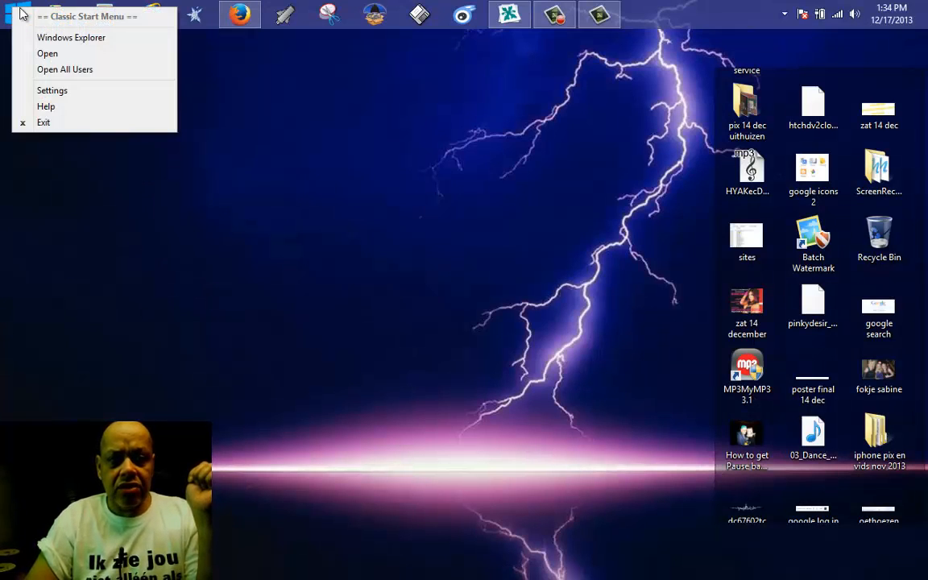
pyautogui.moveTo(48, 54)
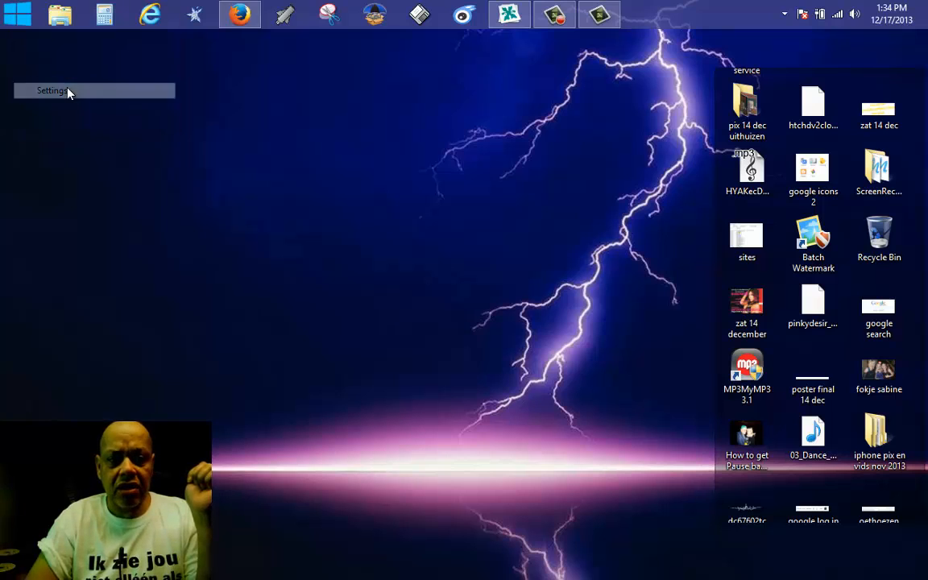
# Bring up the Classic Start Menu settings, centred on screen, at the Start Button options.
pyautogui.click(52, 90)
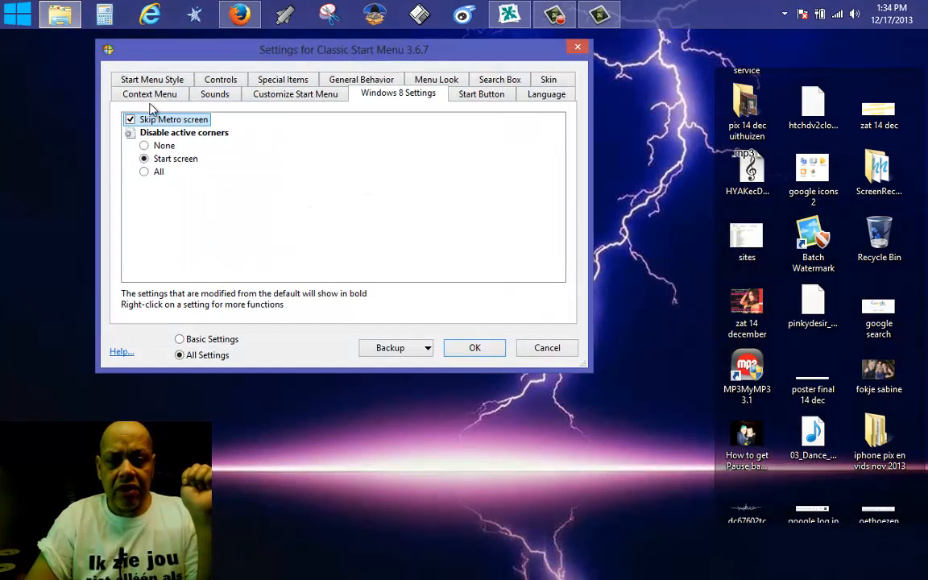
pyautogui.moveTo(344, 49); pyautogui.dragTo(383, 120)
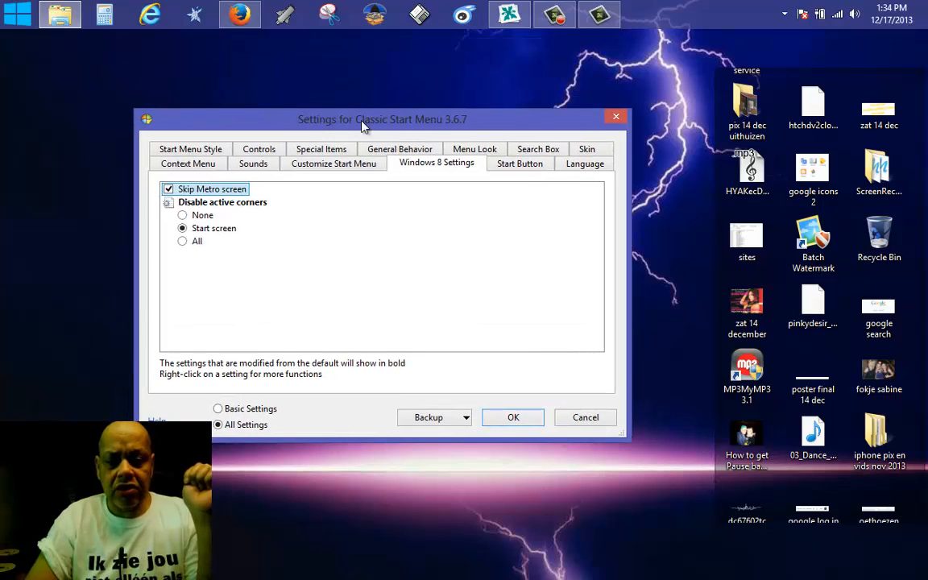
pyautogui.moveTo(506, 190)
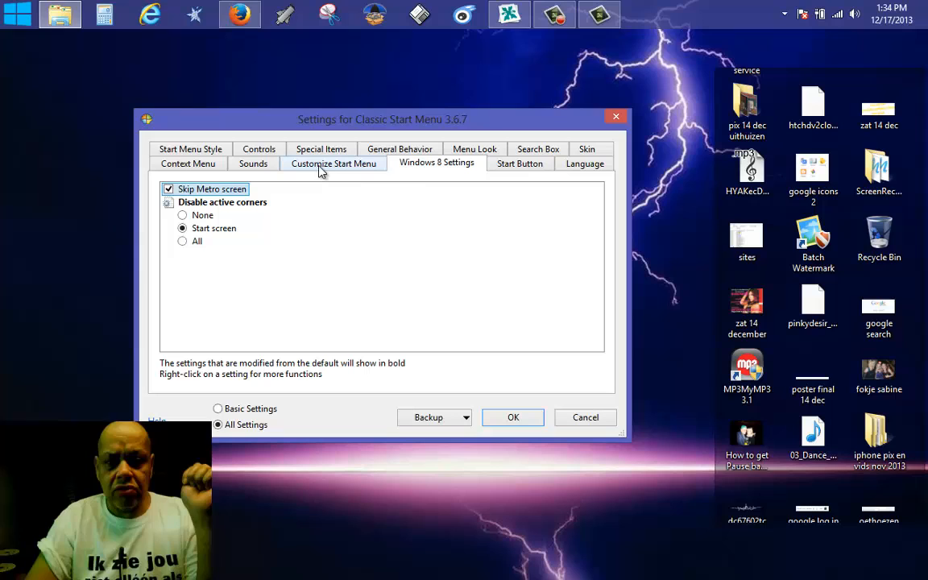
pyautogui.click(518, 164)
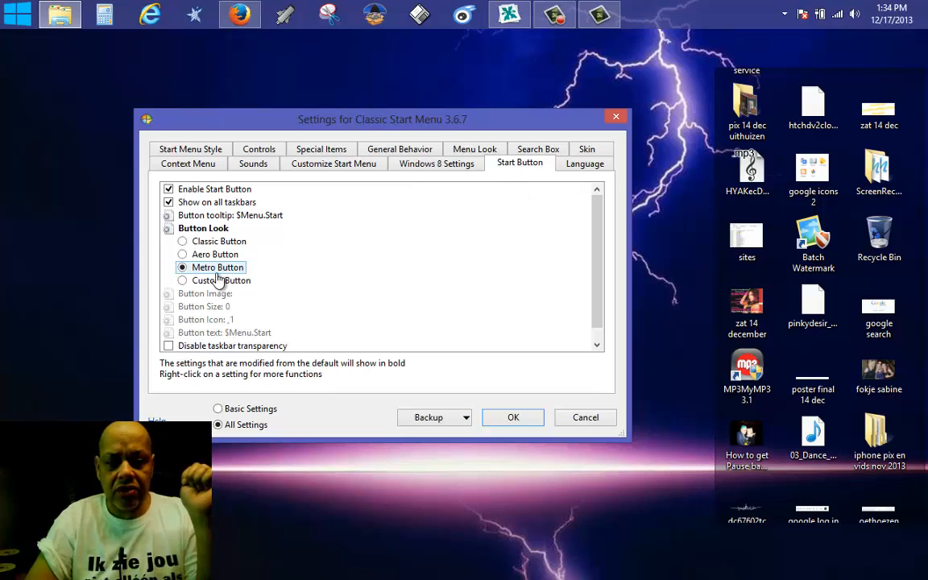
# Try the Custom Button look and its image picker, cancel it, and keep the Metro Button look.
pyautogui.click(182, 280)
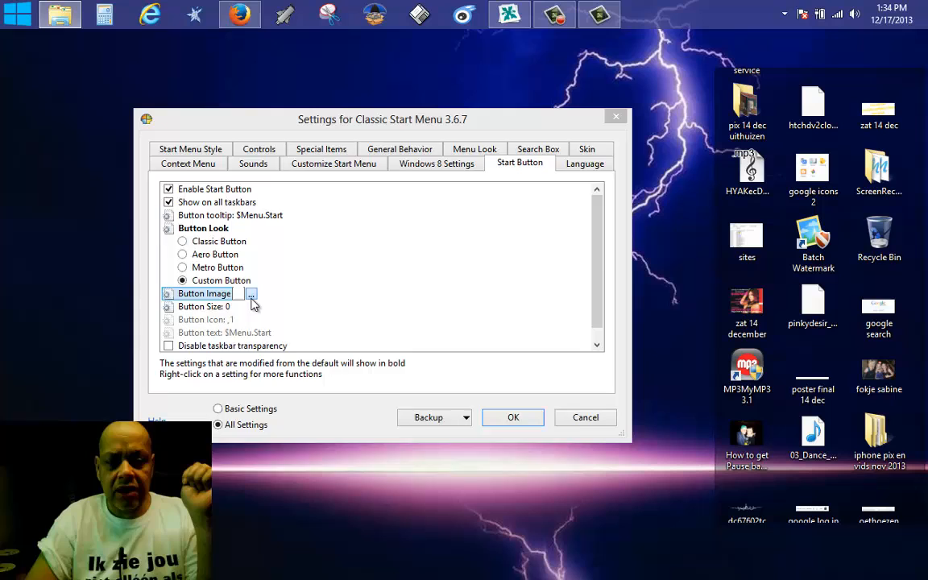
pyautogui.click(251, 293)
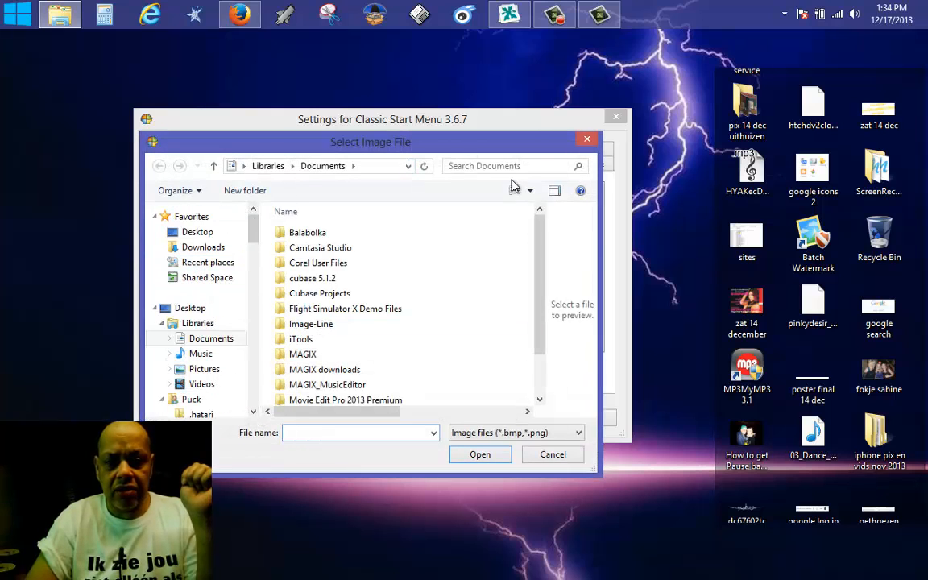
pyautogui.click(553, 455)
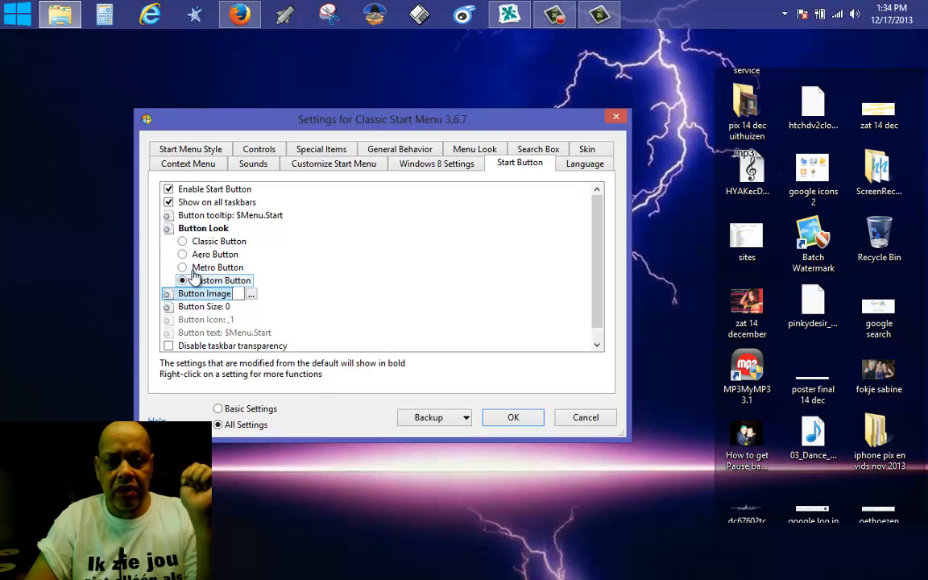
pyautogui.click(182, 267)
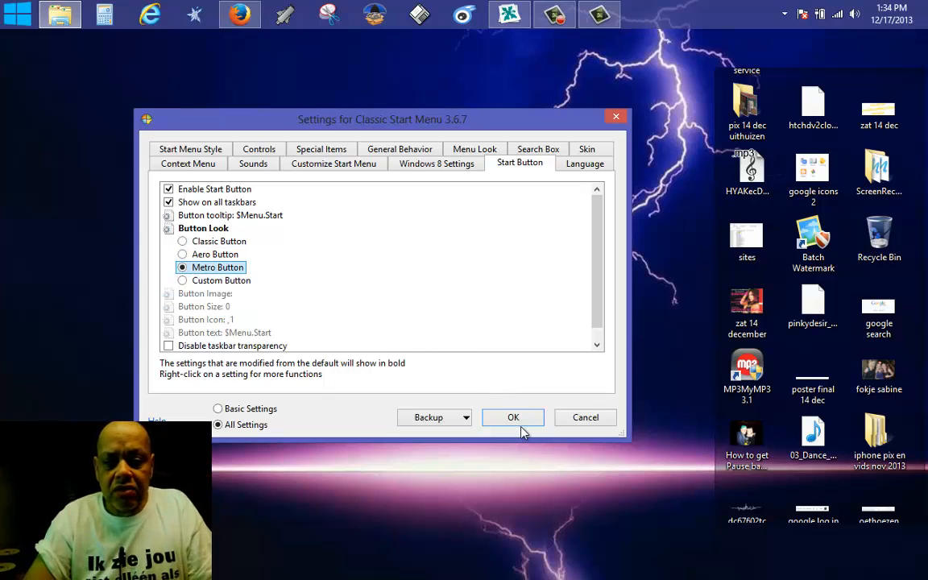
pyautogui.moveTo(323, 195)
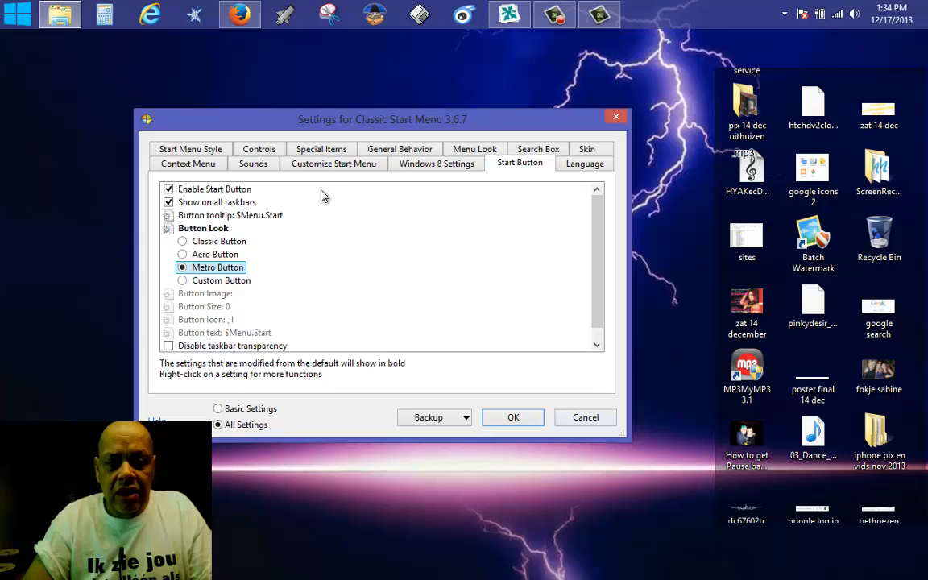
# In the Windows 8 Settings options, try disabling all active corners, settle on Start screen only, and confirm.
pyautogui.click(435, 163)
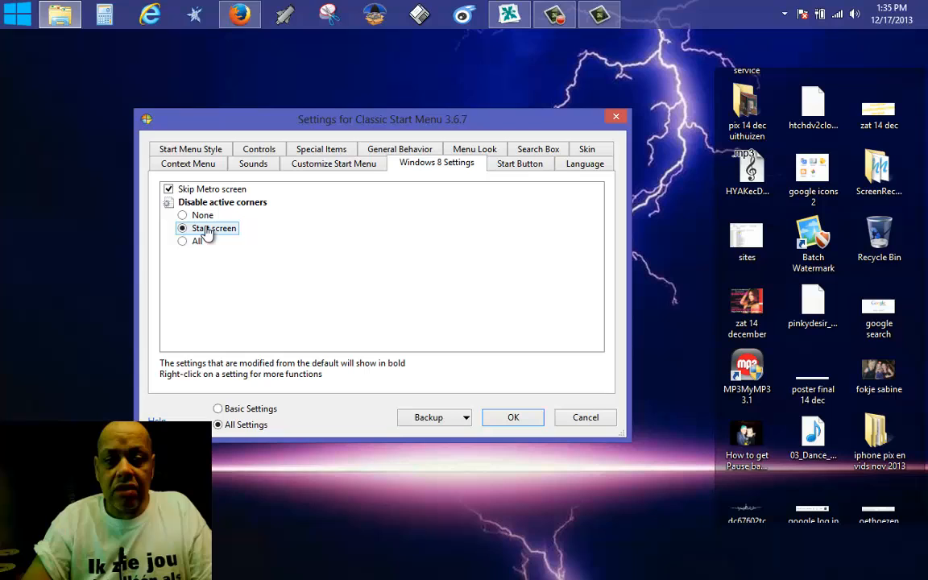
pyautogui.click(184, 242)
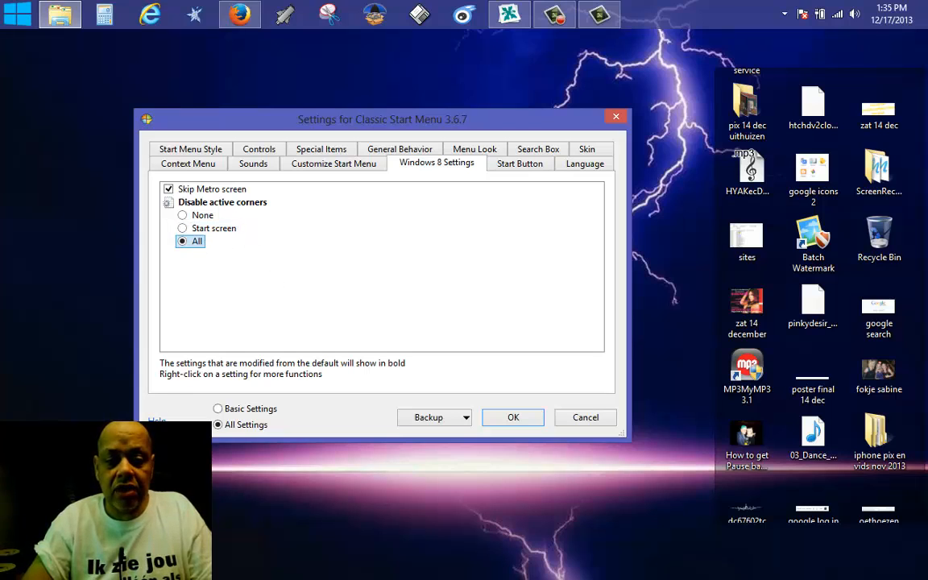
pyautogui.click(182, 229)
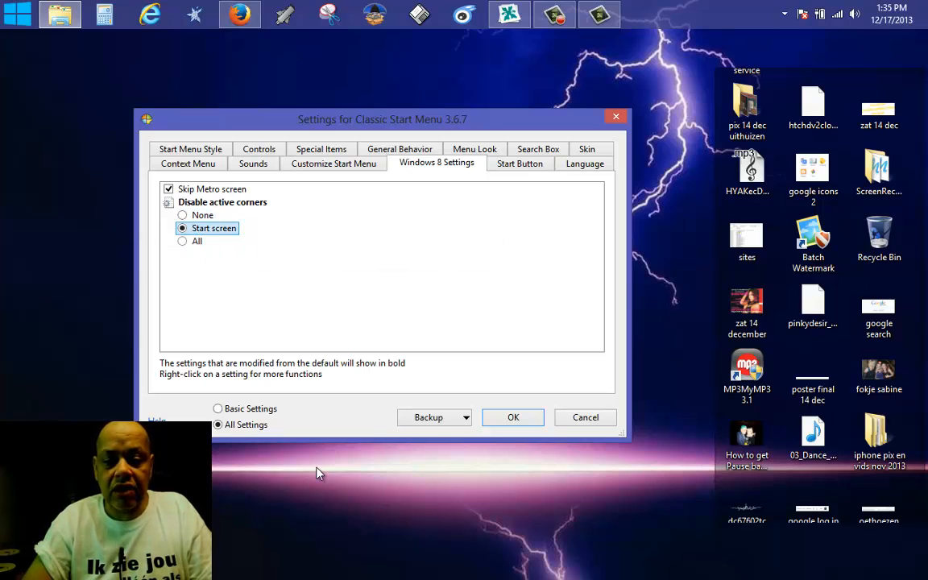
pyautogui.click(512, 417)
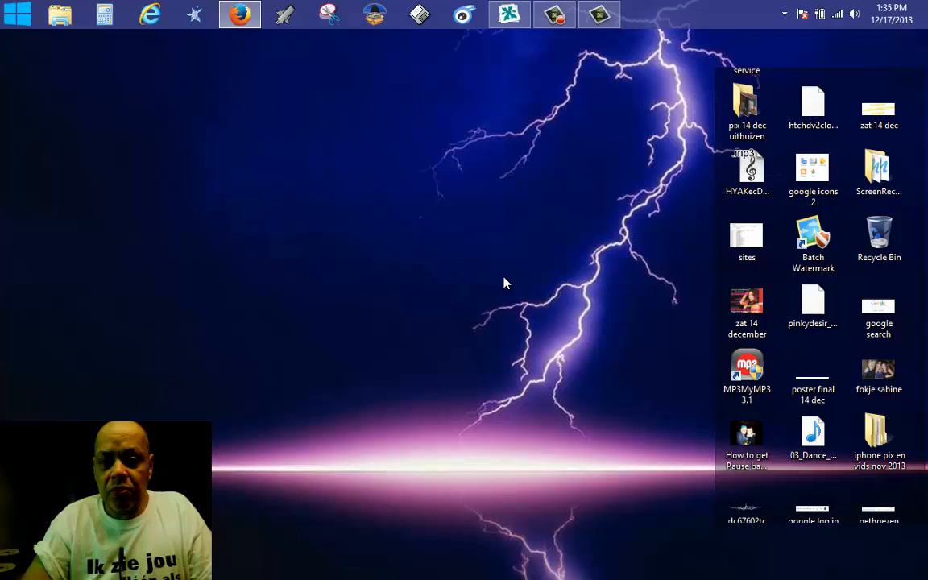
# Launch XWindows Dock from the start menu's Programs > XWindows Dock folder.
pyautogui.click(16, 13)
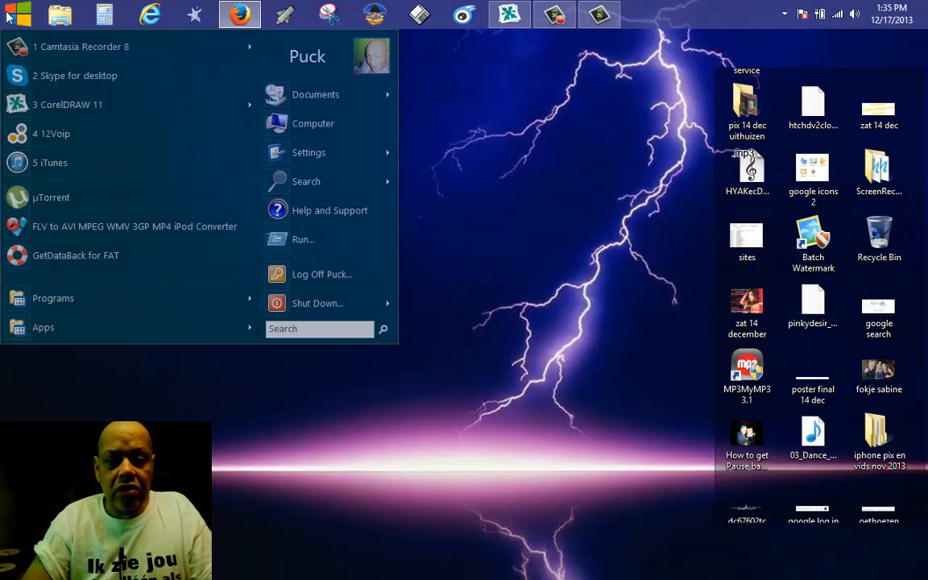
pyautogui.click(53, 298)
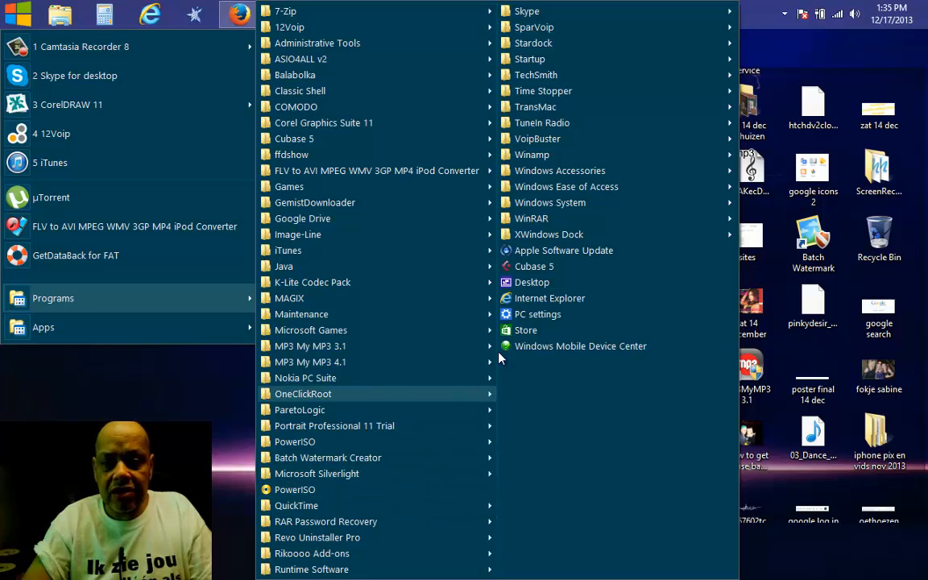
pyautogui.moveTo(554, 219)
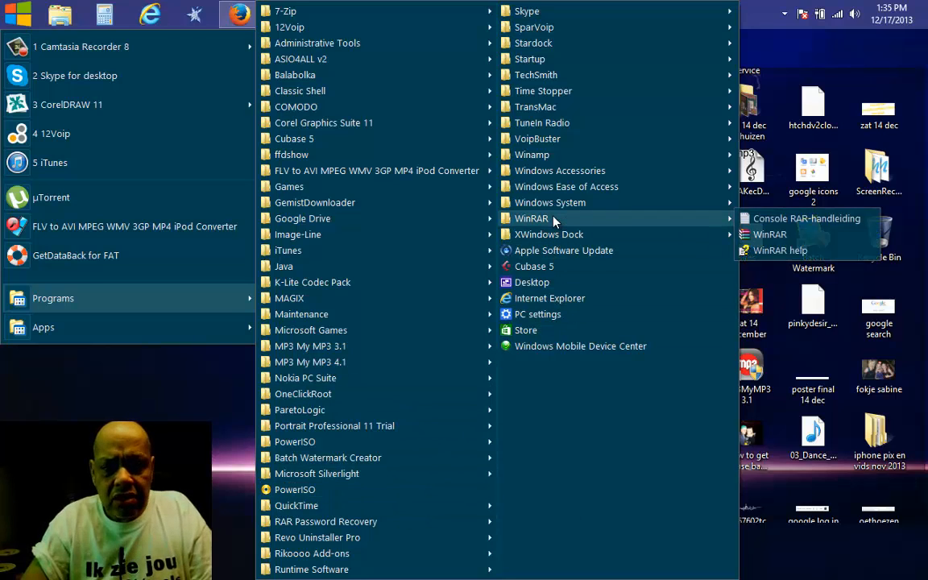
pyautogui.moveTo(553, 203)
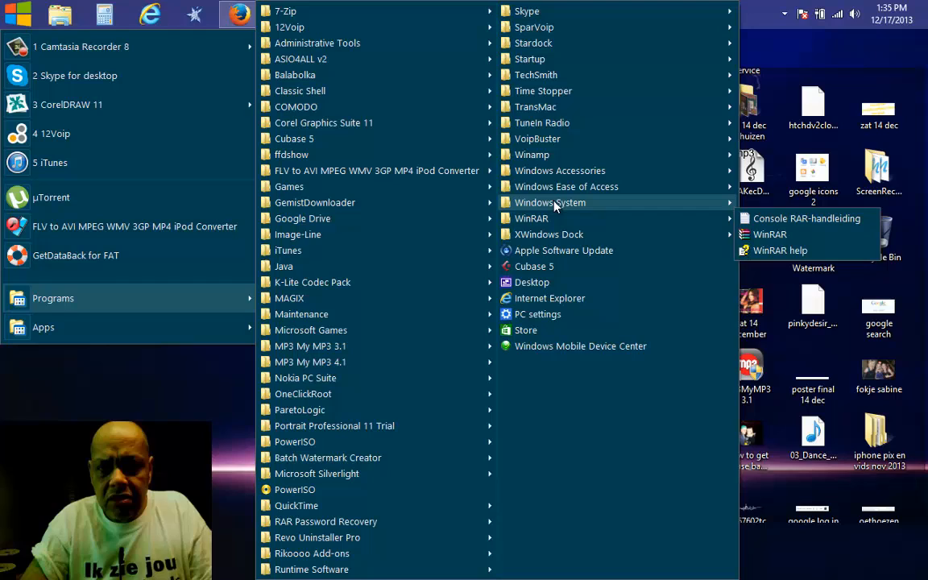
pyautogui.moveTo(535, 42)
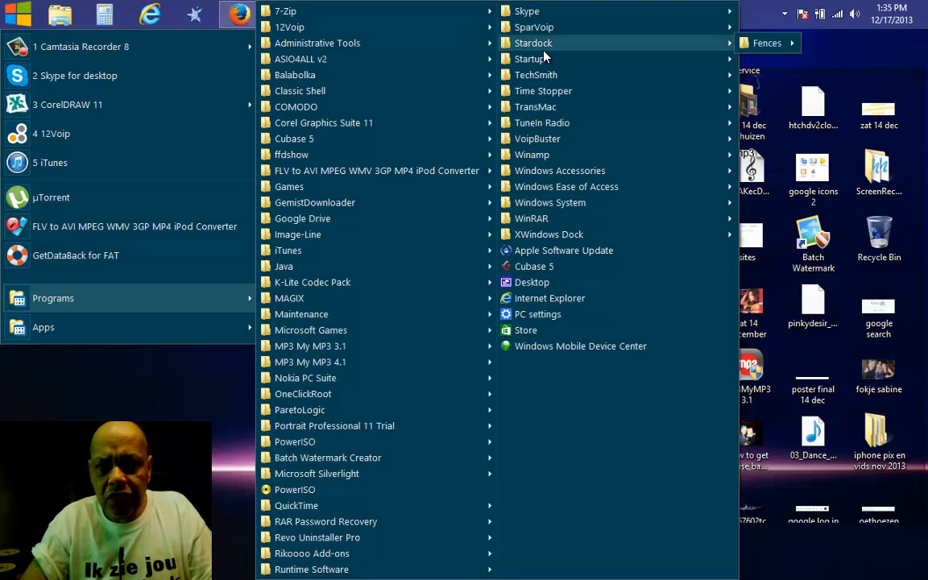
pyautogui.moveTo(532, 58)
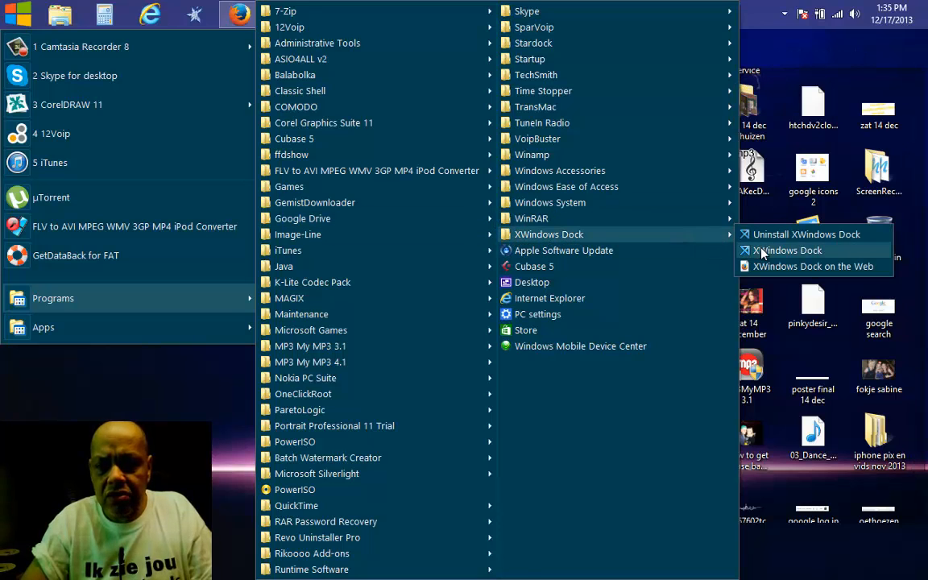
pyautogui.click(786, 251)
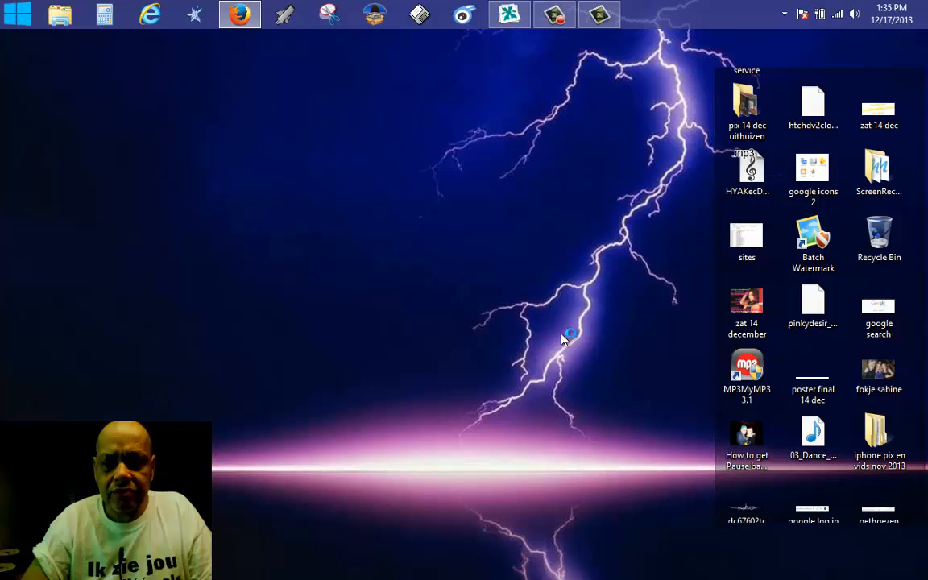
pyautogui.moveTo(496, 331)
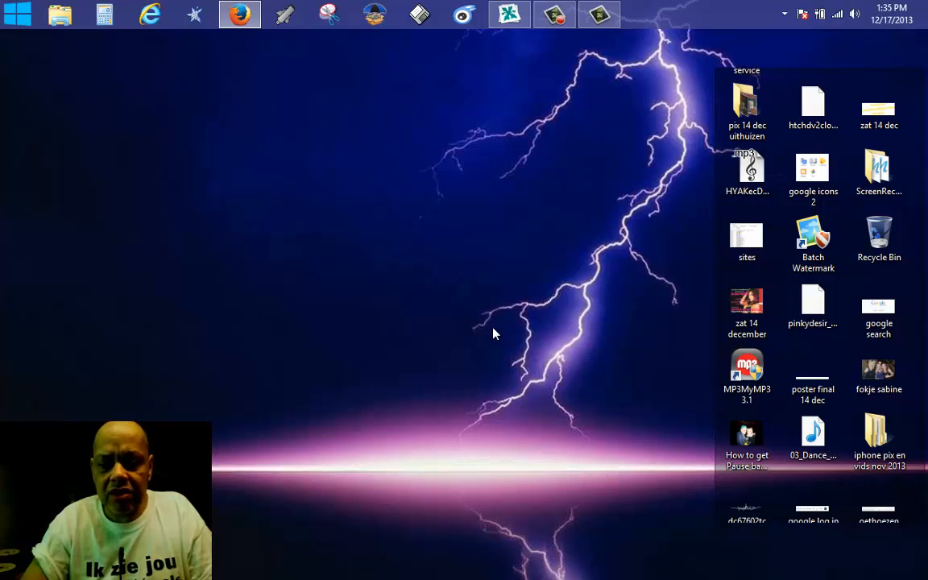
pyautogui.moveTo(428, 357)
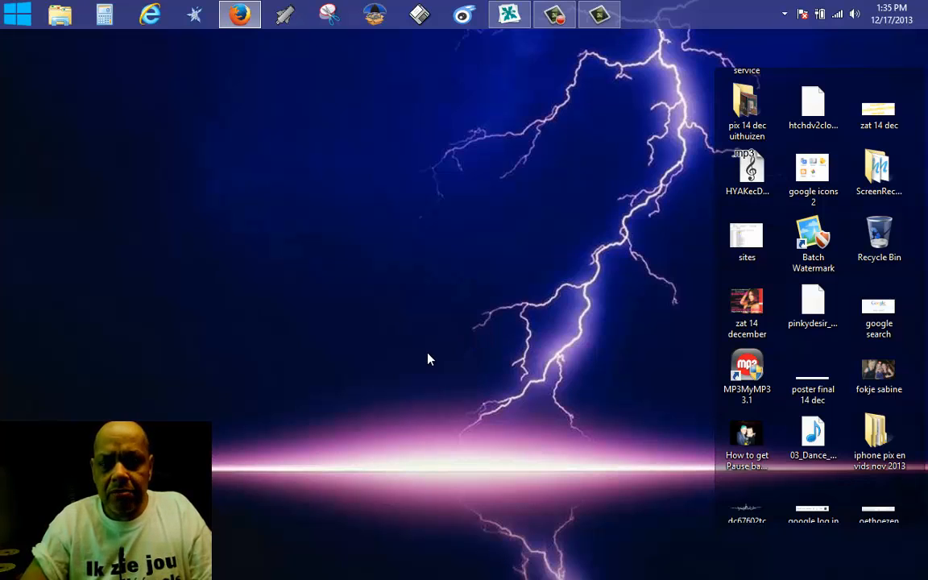
pyautogui.moveTo(431, 475)
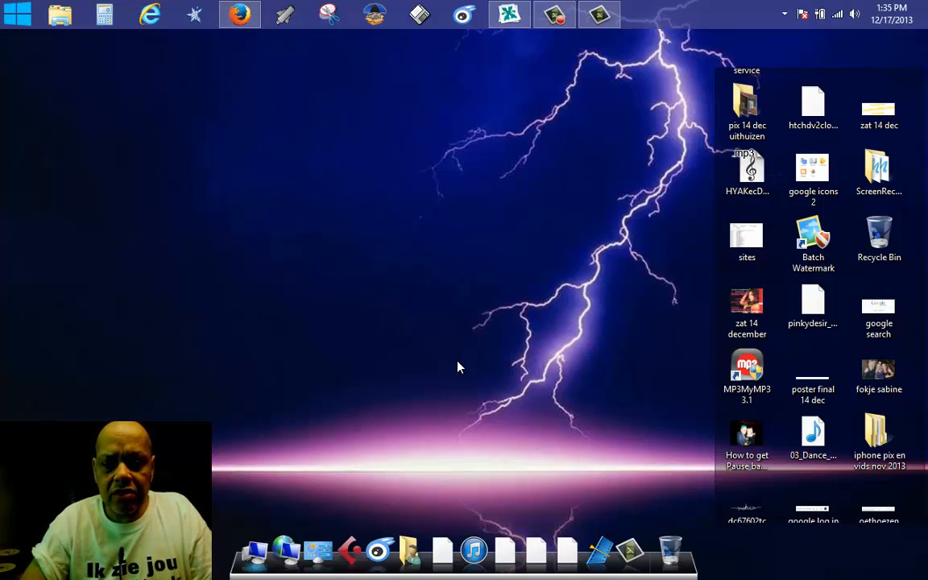
pyautogui.moveTo(535, 562)
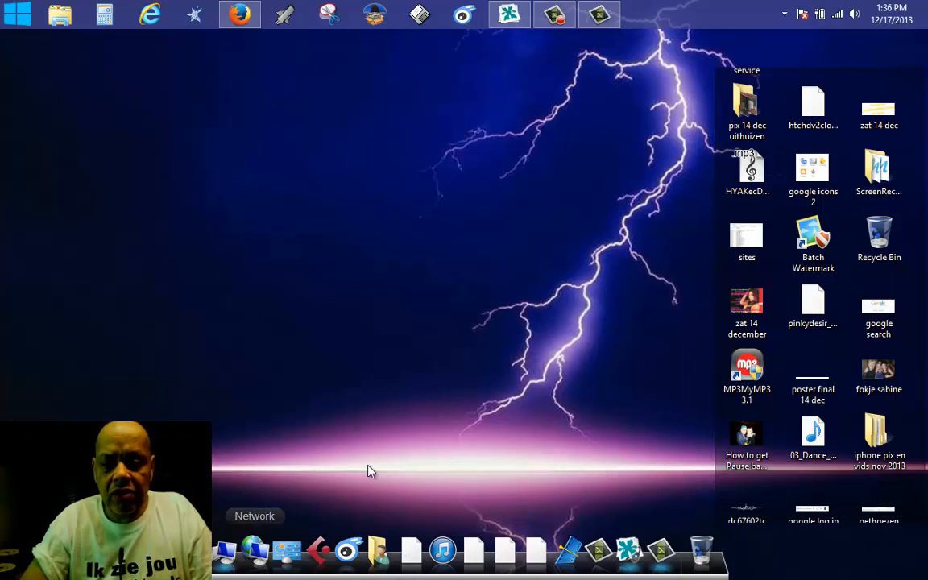
pyautogui.moveTo(731, 416)
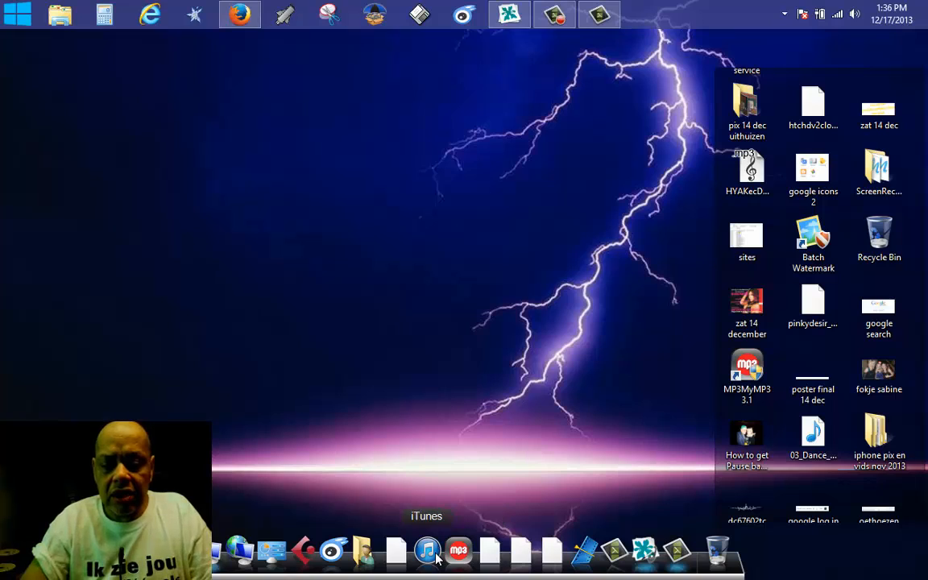
pyautogui.moveTo(583, 368)
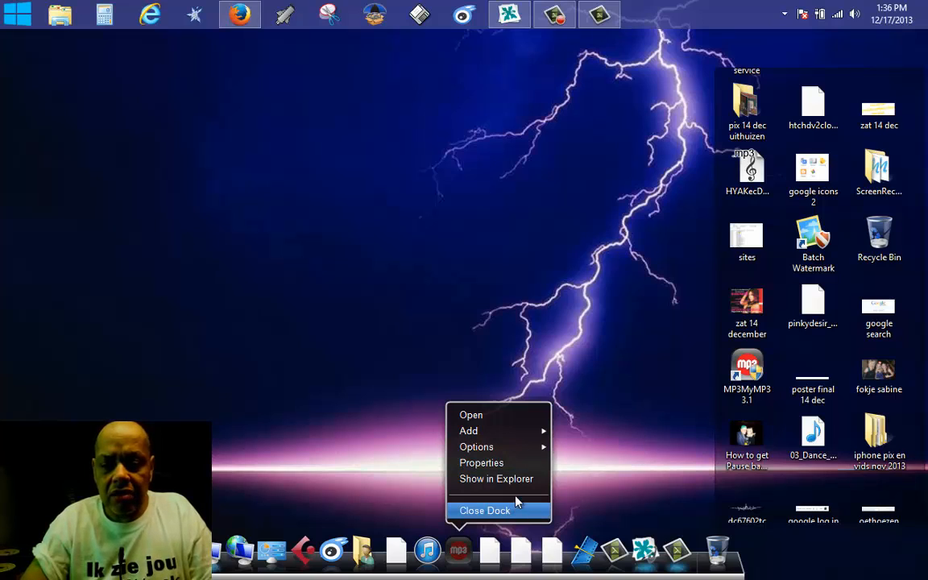
pyautogui.moveTo(477, 447)
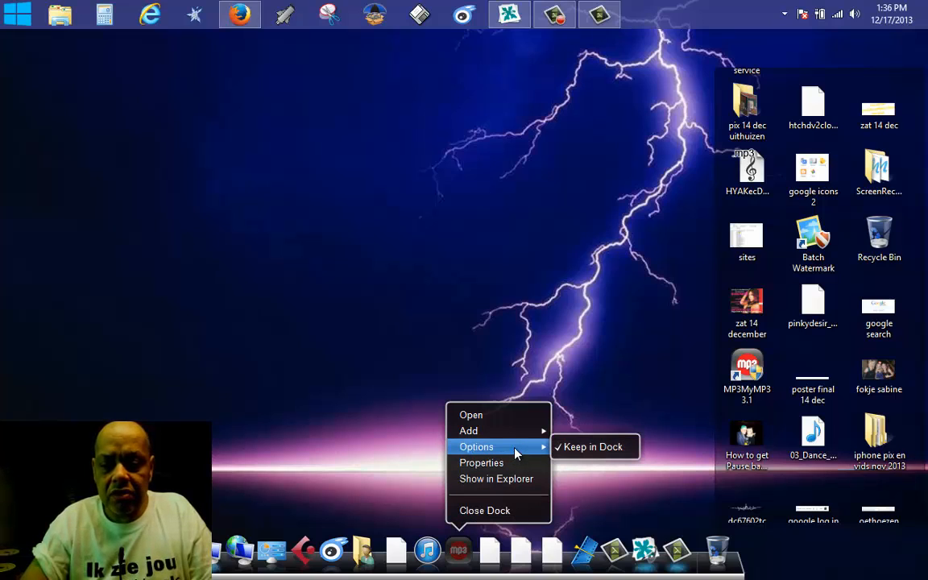
pyautogui.moveTo(502, 416)
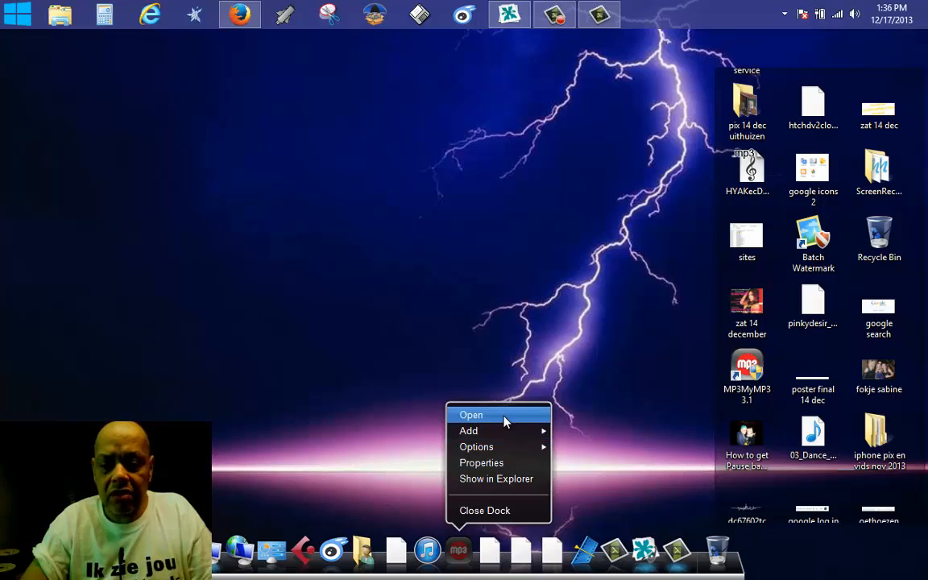
pyautogui.moveTo(497, 478)
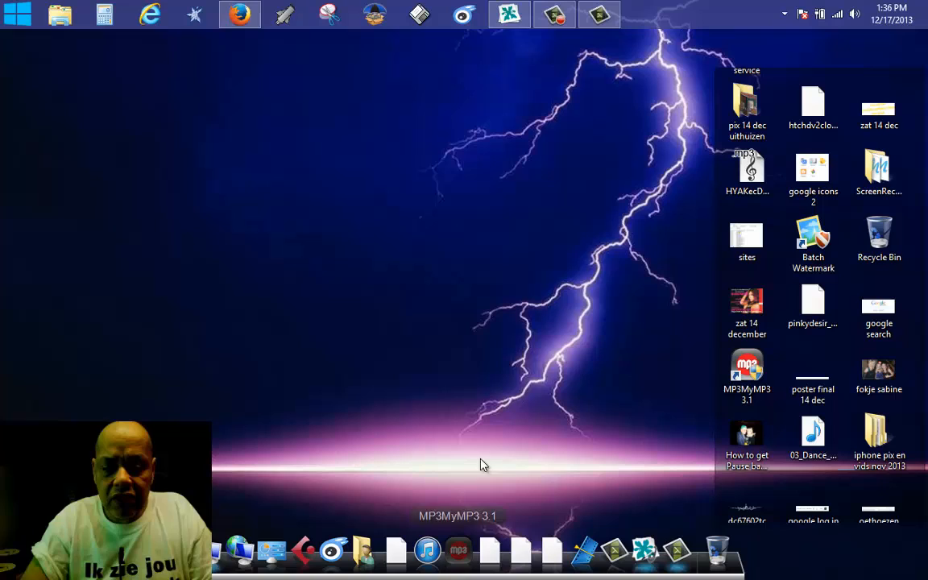
pyautogui.moveTo(473, 425)
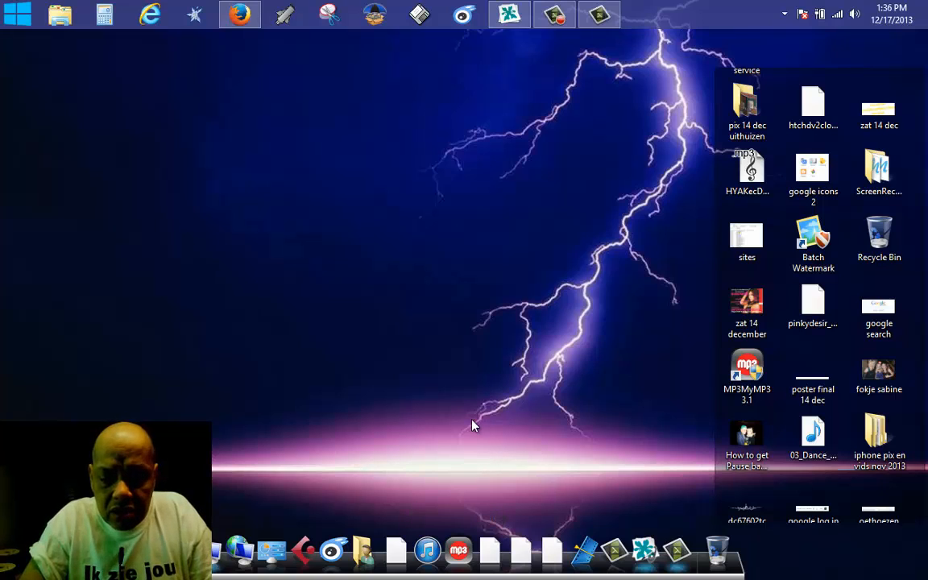
pyautogui.moveTo(540, 416)
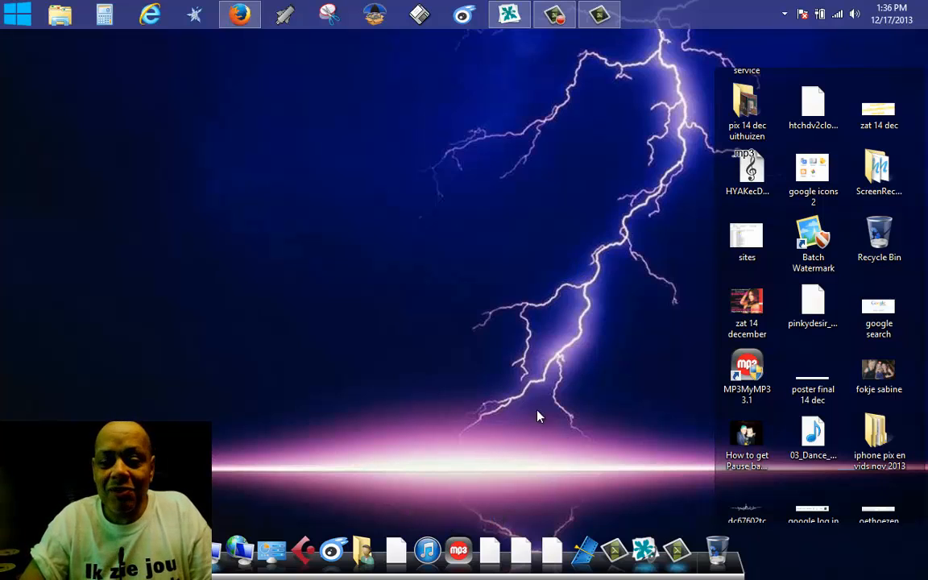
pyautogui.moveTo(432, 438)
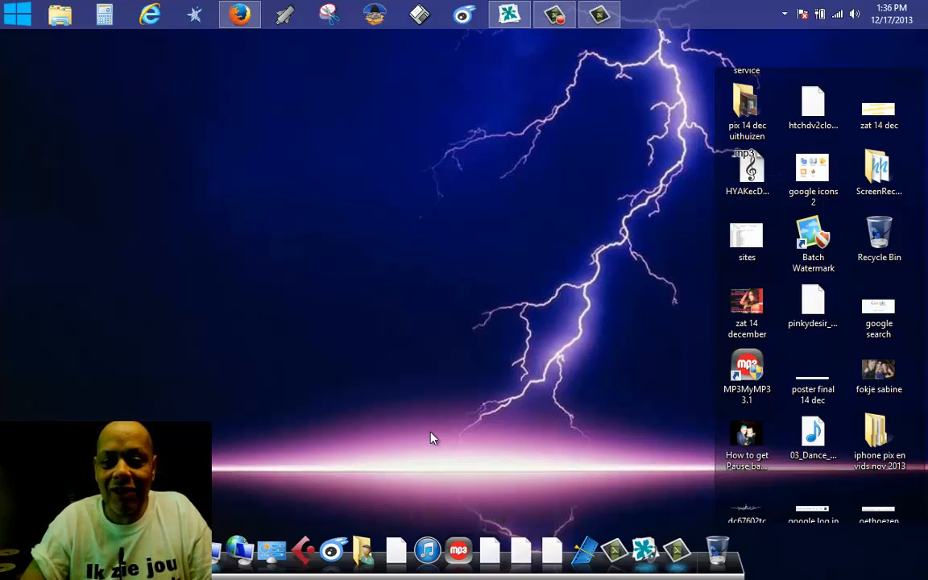
pyautogui.rightClick(461, 556)
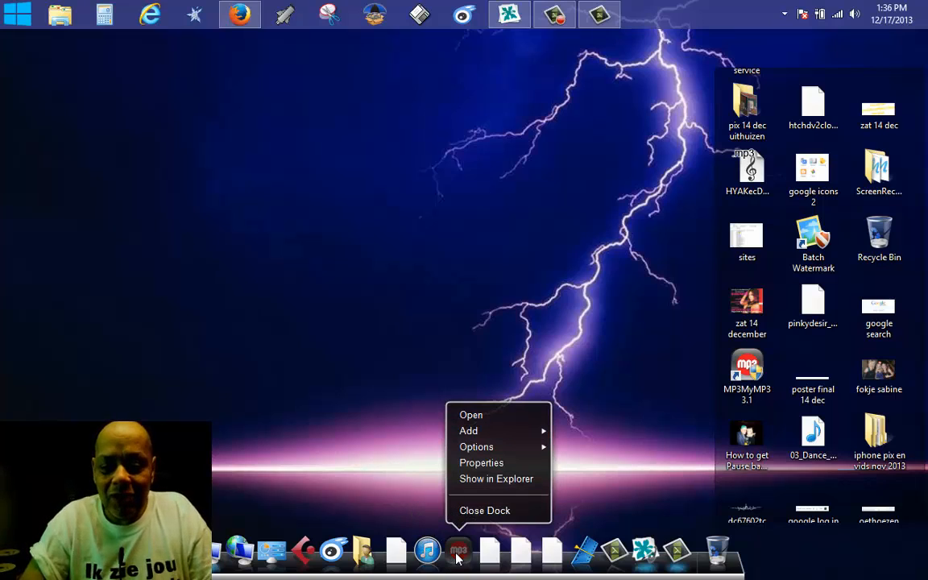
pyautogui.click(520, 470)
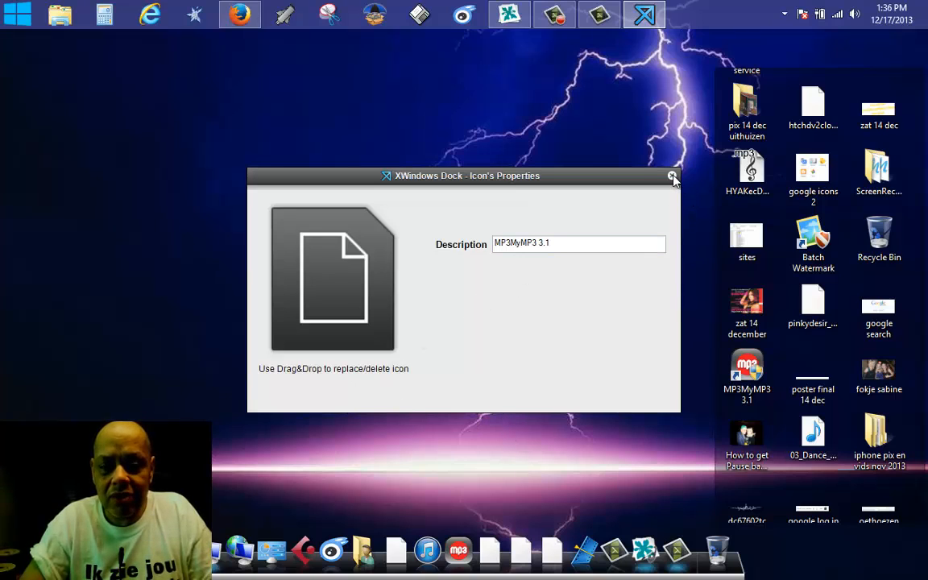
pyautogui.click(672, 175)
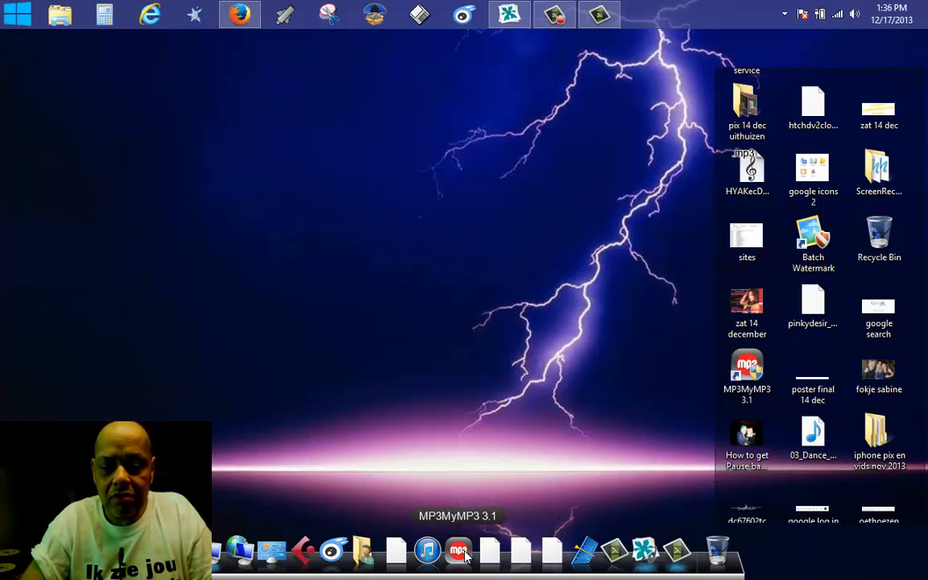
pyautogui.rightClick(457, 554)
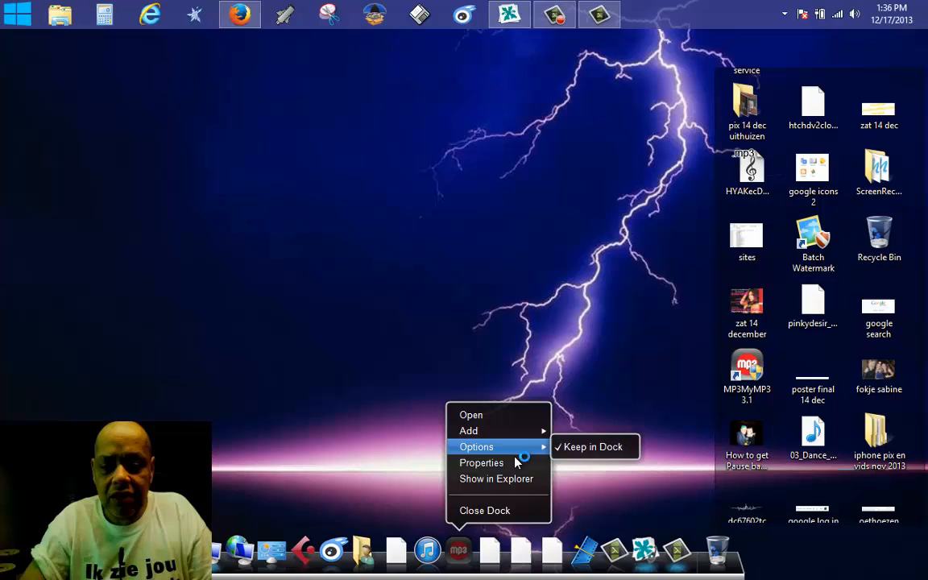
pyautogui.click(480, 463)
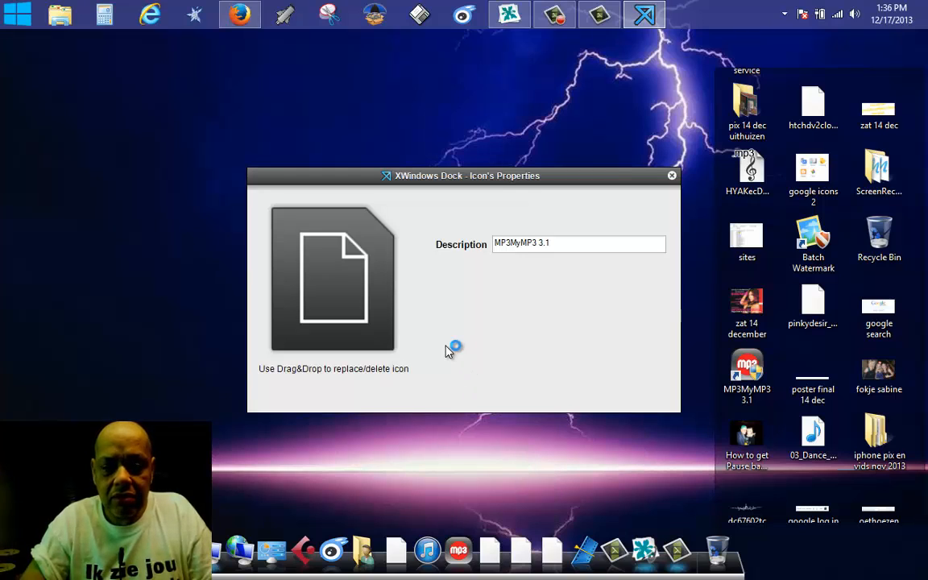
pyautogui.moveTo(496, 454)
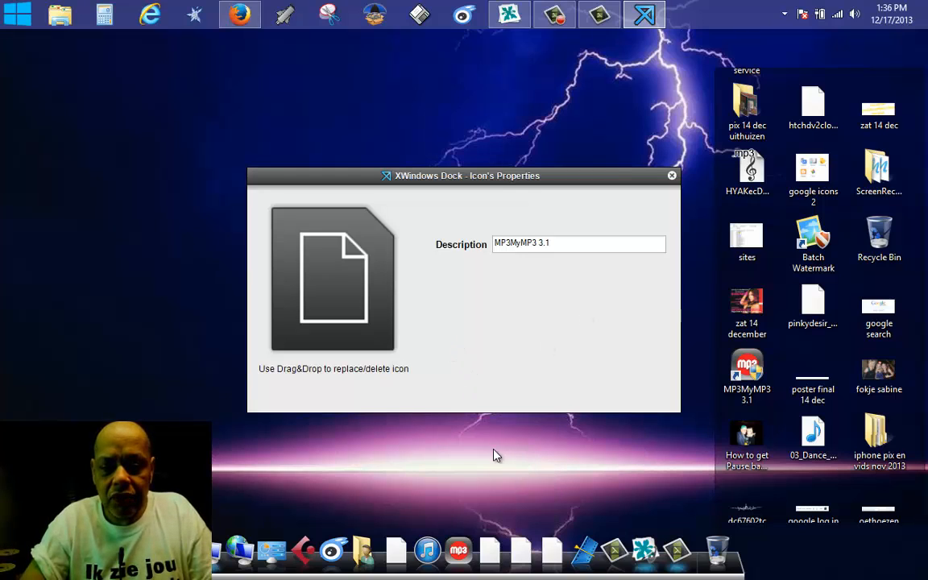
pyautogui.moveTo(374, 374)
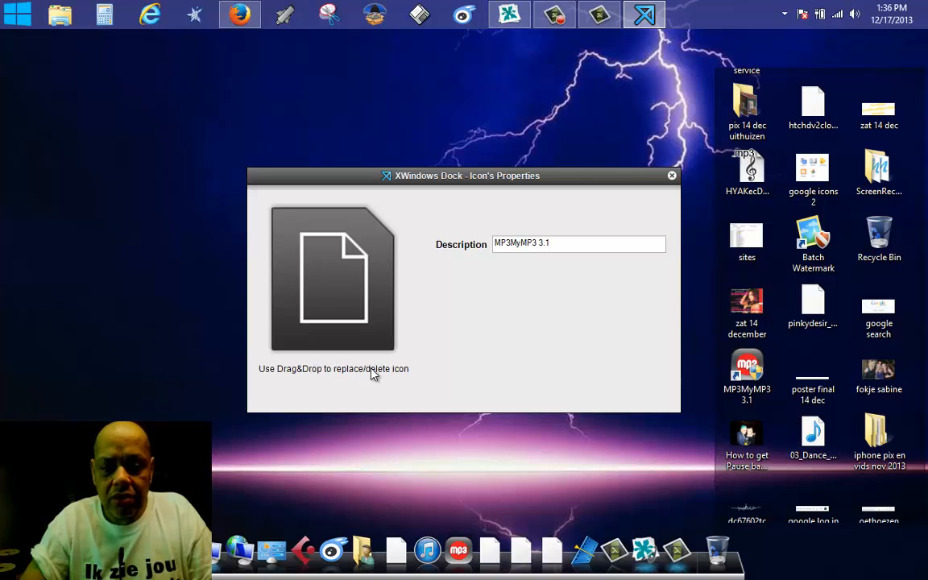
pyautogui.moveTo(670, 187)
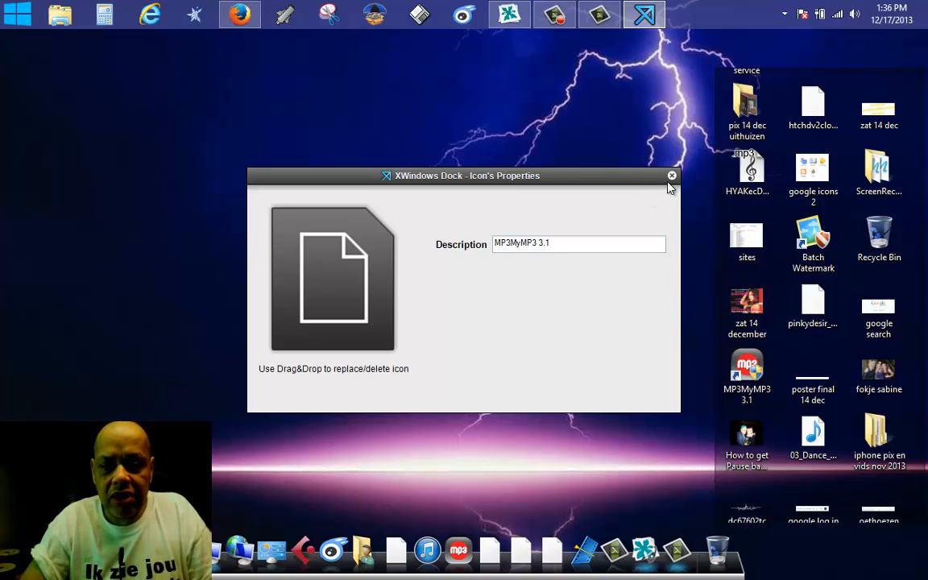
pyautogui.click(670, 176)
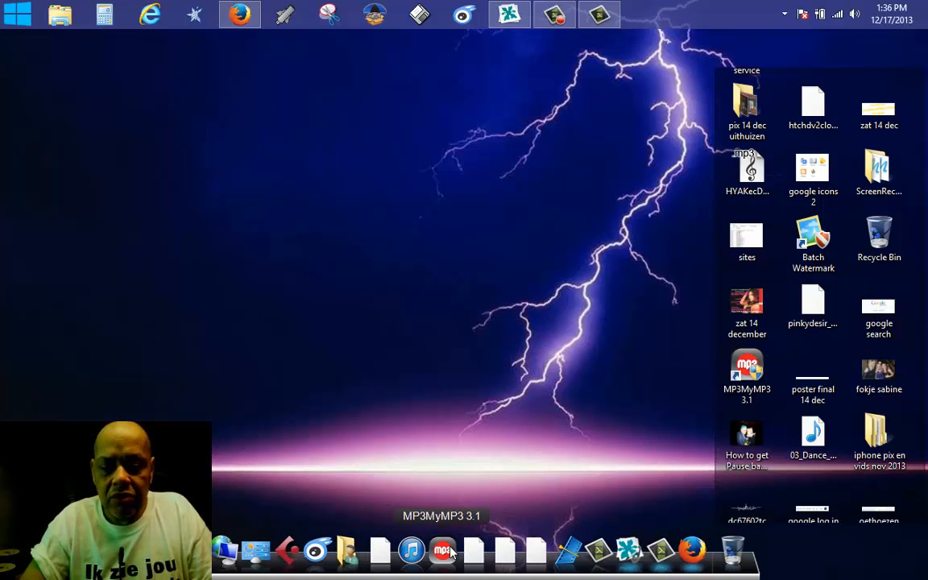
pyautogui.moveTo(622, 297)
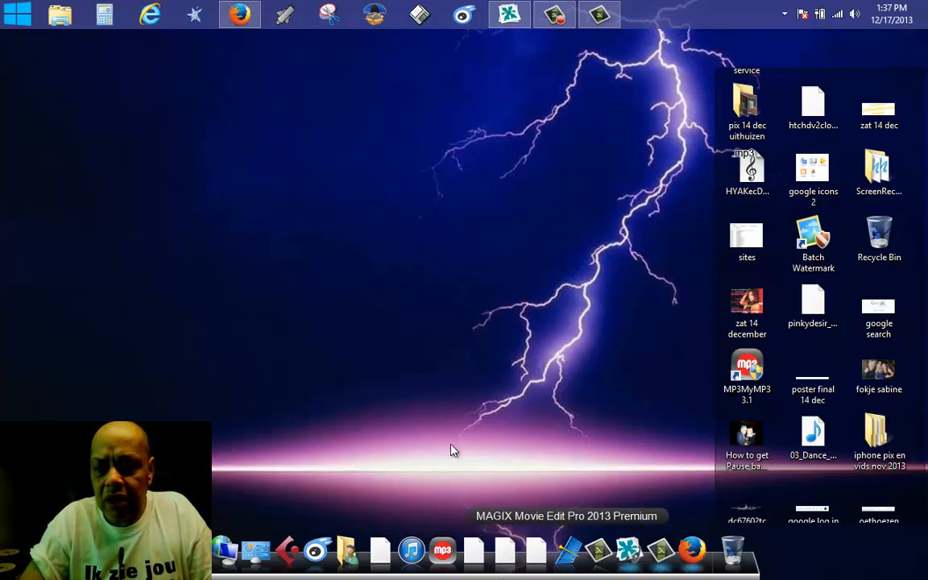
pyautogui.moveTo(577, 129)
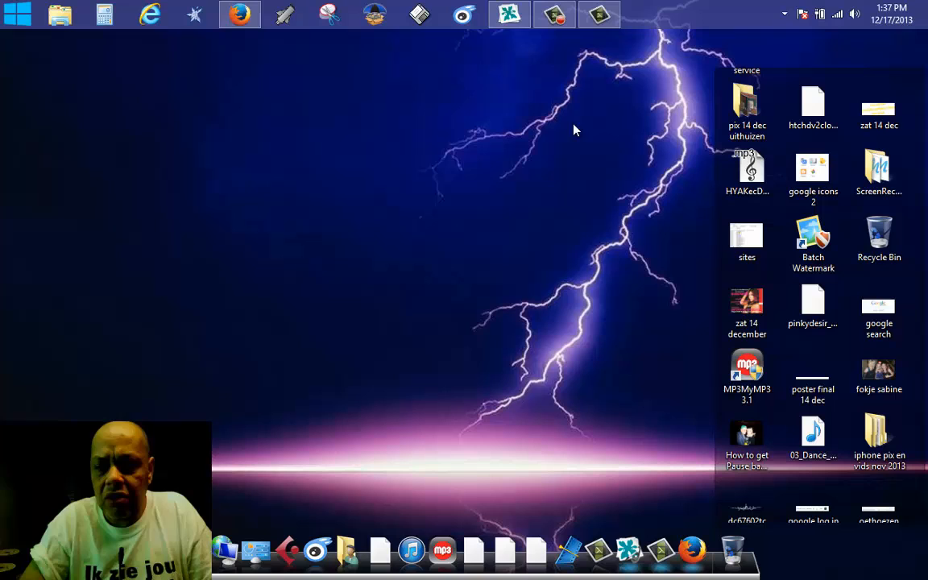
# Bring up Firefox from the dock showing the Puck Darlington Facebook page.
pyautogui.click(239, 17)
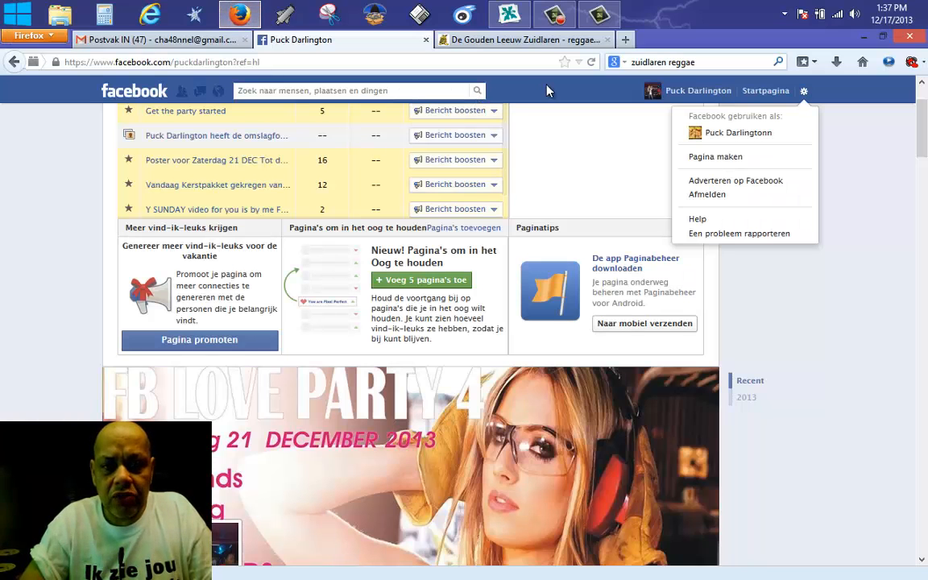
pyautogui.moveTo(635, 274)
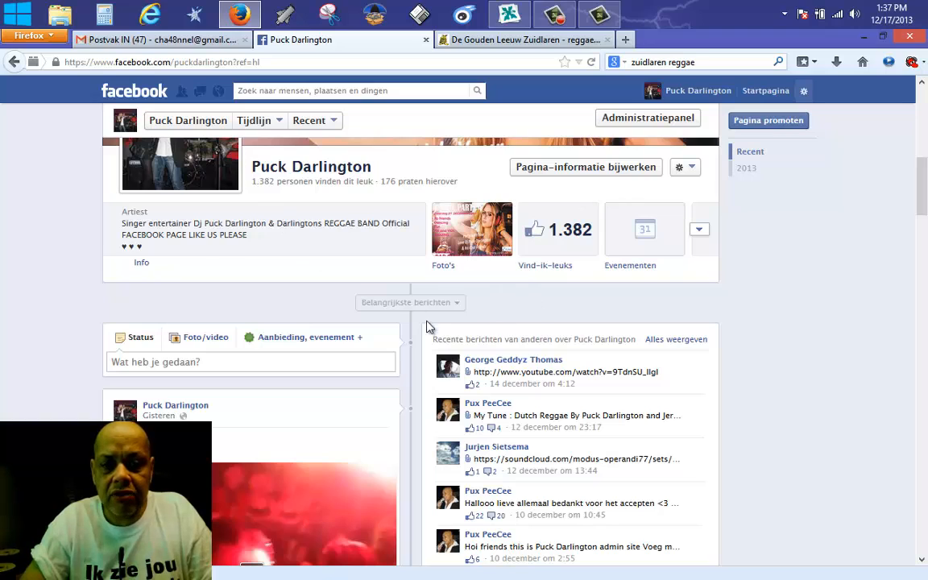
pyautogui.moveTo(843, 60)
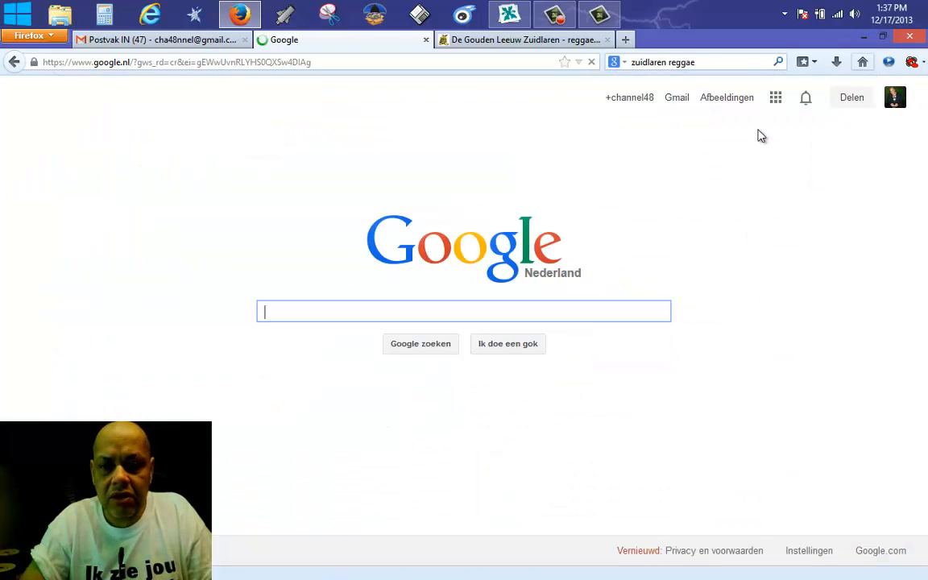
pyautogui.moveTo(419, 309)
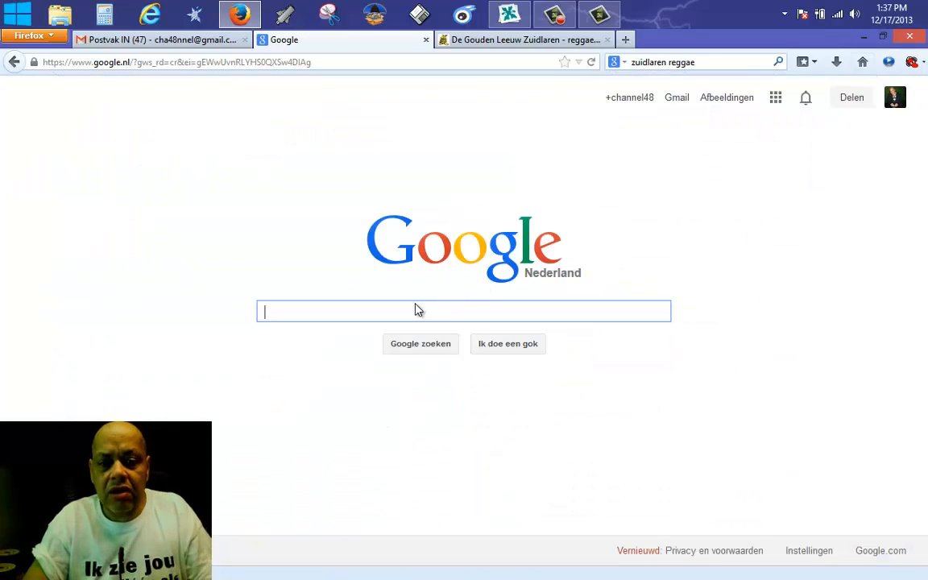
# Search Google for 'x dock' and browse the XWindows Dock 2.0.3 website from the results.
pyautogui.write('x dock')
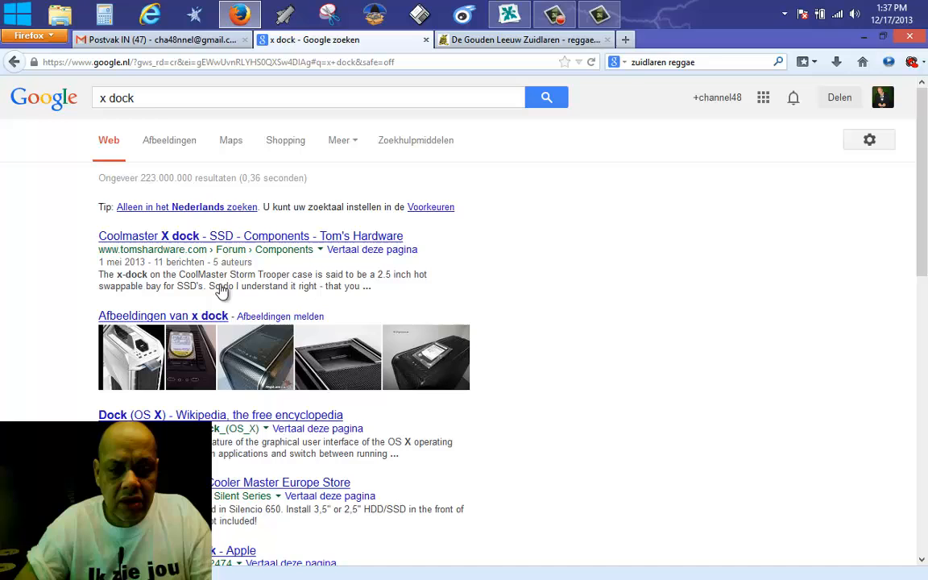
pyautogui.click(142, 98)
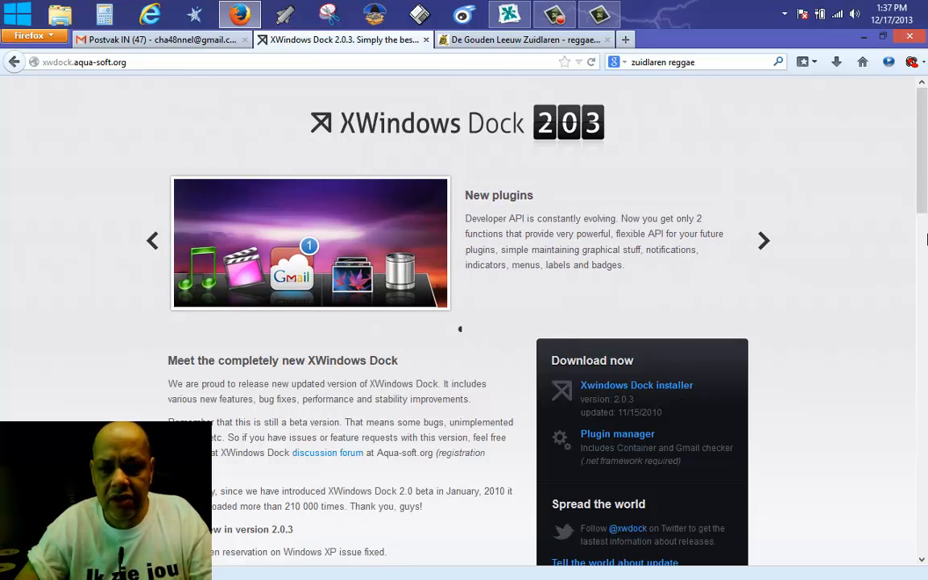
pyautogui.scroll(-3)
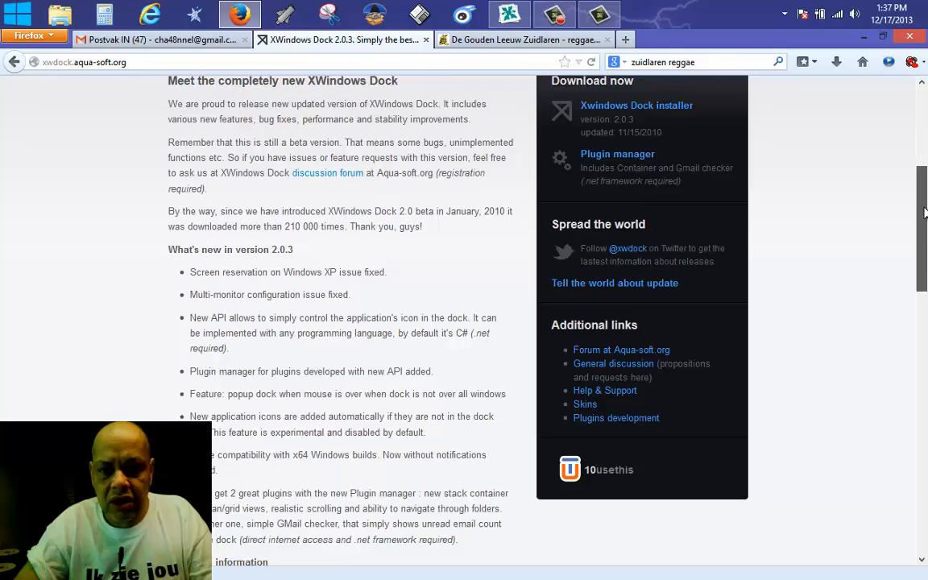
pyautogui.scroll(3)
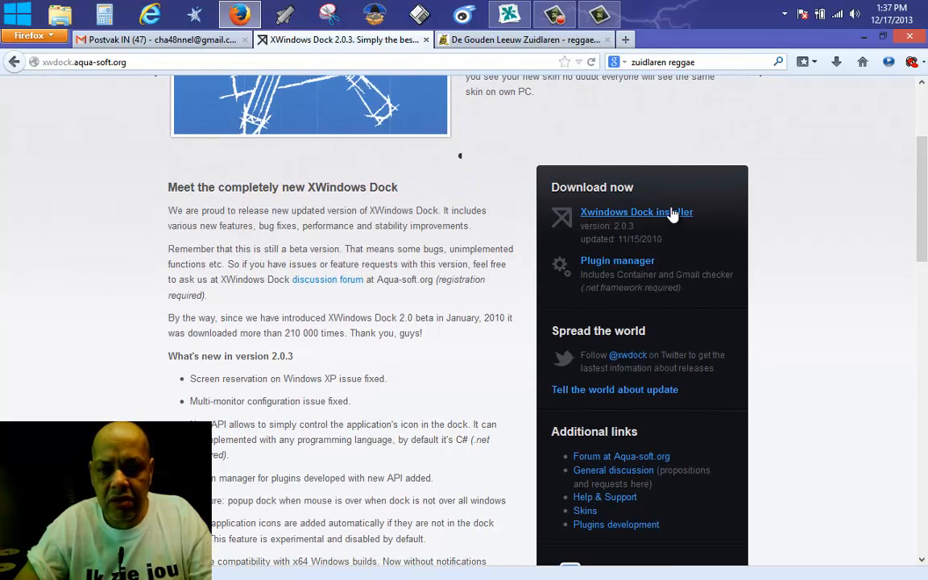
# Start the XWindows Dock installer download and cancel the save dialog without saving.
pyautogui.click(634, 211)
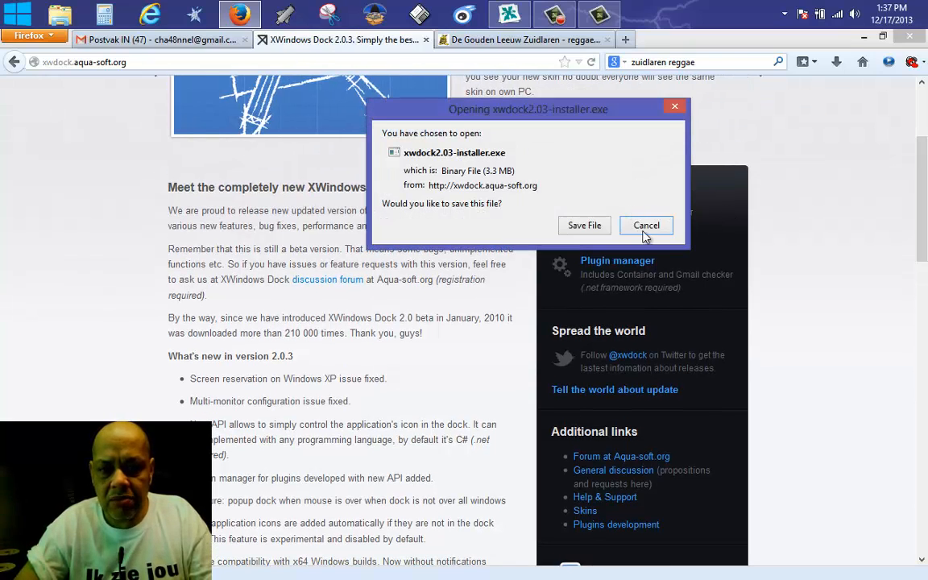
pyautogui.click(645, 226)
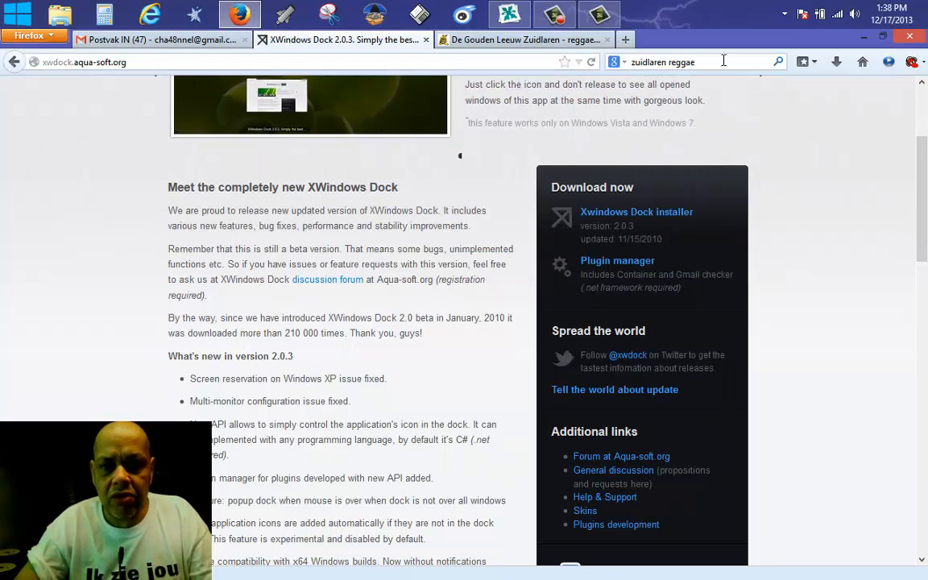
# Search Google for 'fences old version' and open the OldVersion.com Fences page.
pyautogui.write('fences old version')
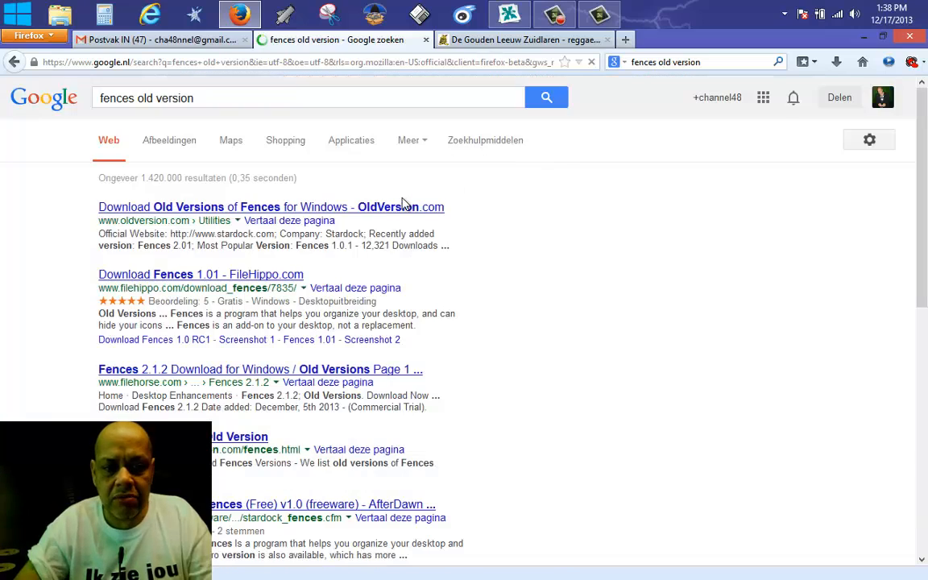
pyautogui.click(258, 206)
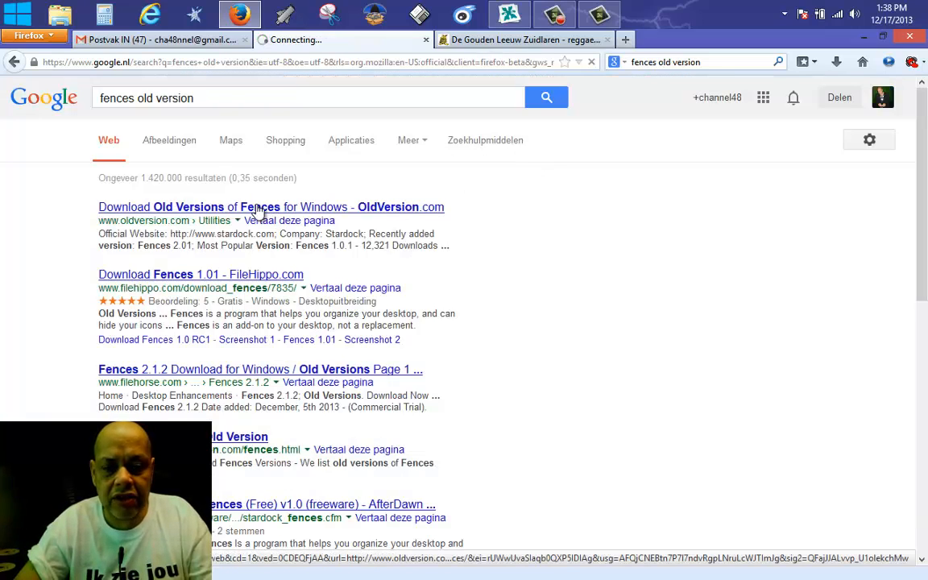
pyautogui.click(256, 206)
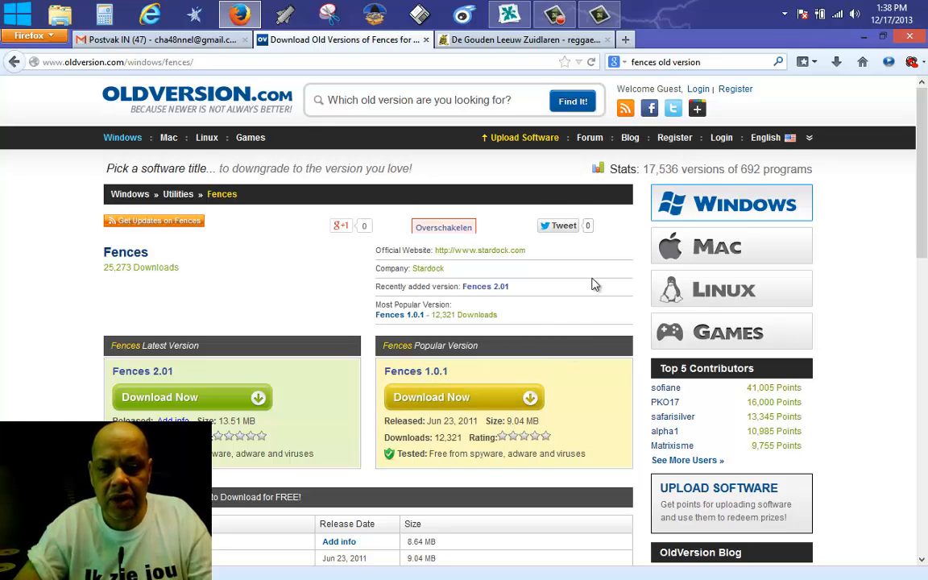
pyautogui.moveTo(502, 383)
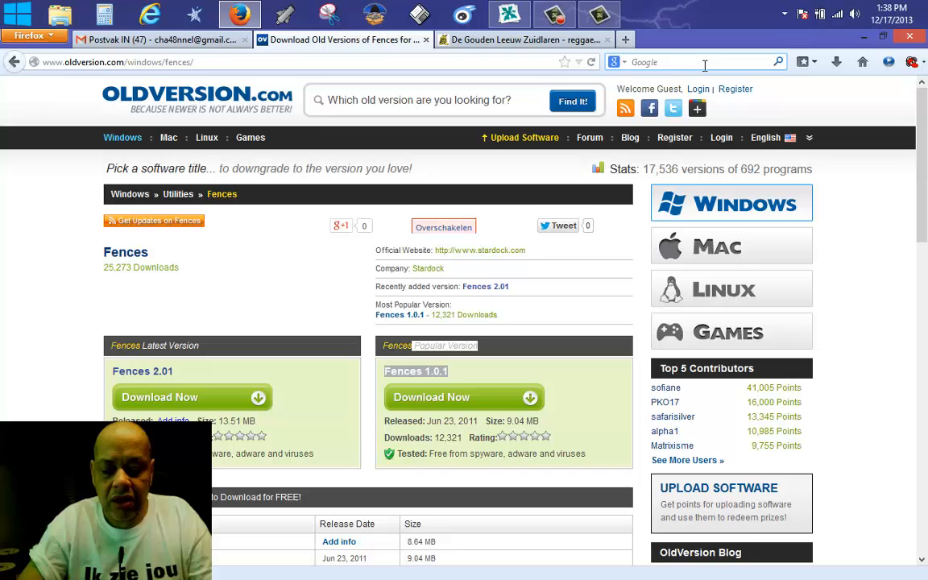
# Search Google for 'classic shell old version' from the Firefox search box.
pyautogui.write('classic shell old version')
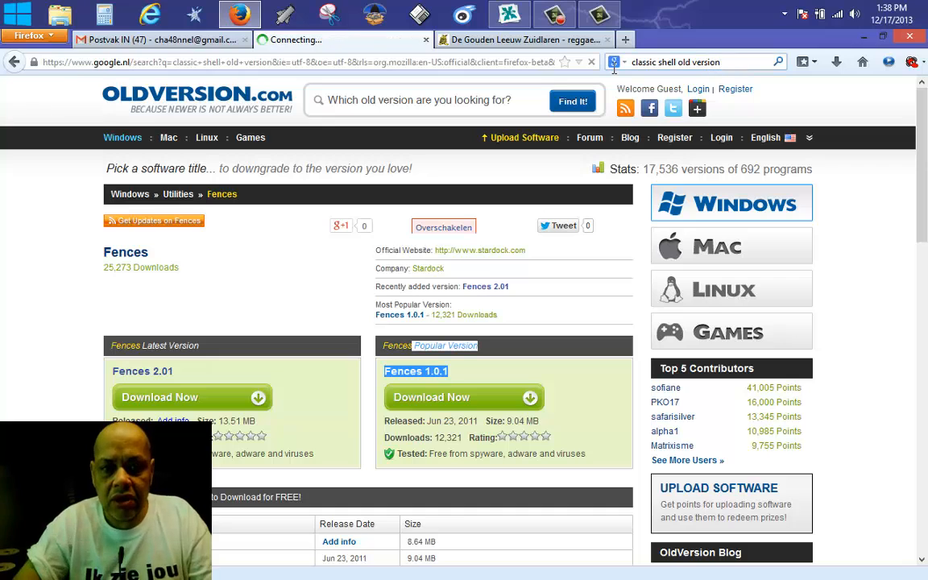
pyautogui.click(347, 39)
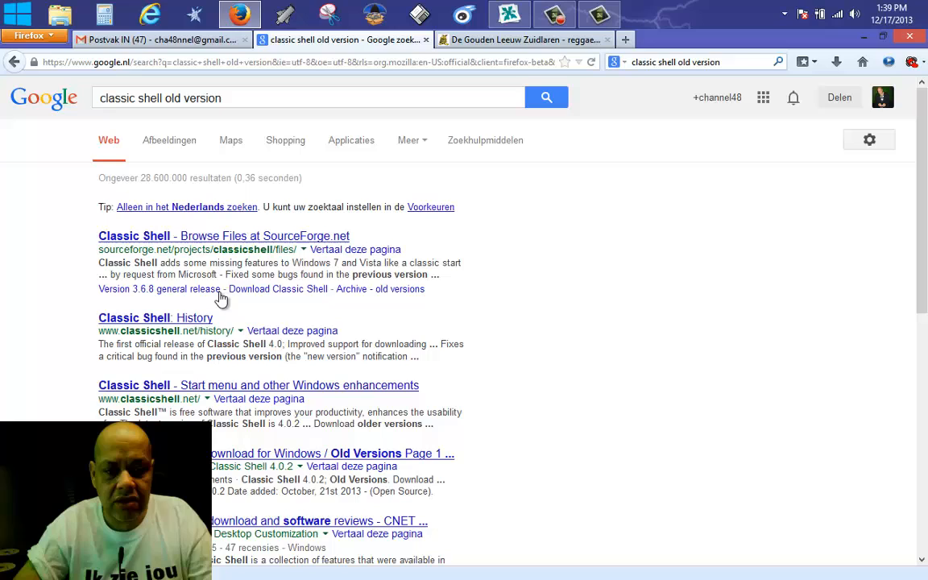
pyautogui.moveTo(197, 377)
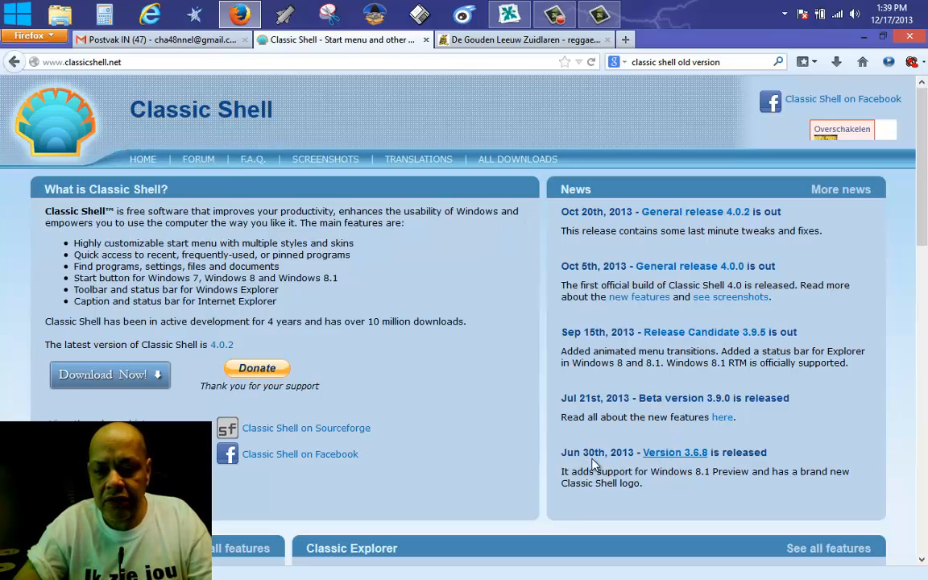
pyautogui.moveTo(686, 458)
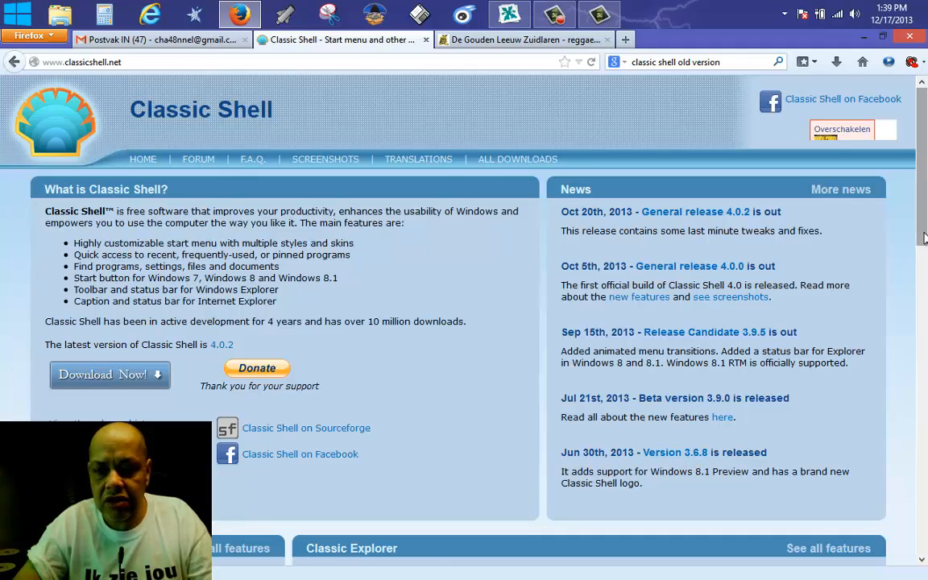
# View the Classic Shell History page at the version 3.6.8 notes, then go to All Downloads.
pyautogui.scroll(-3)
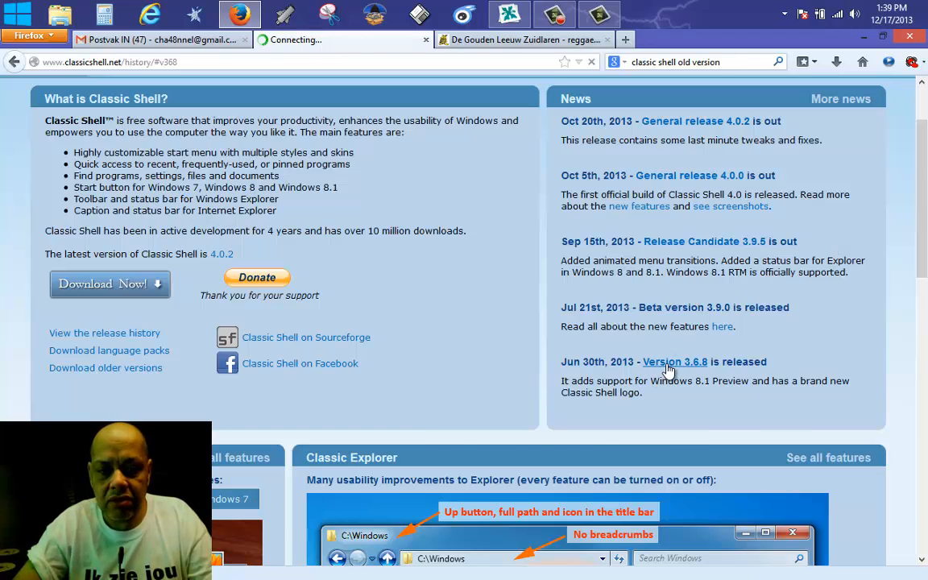
pyautogui.click(676, 361)
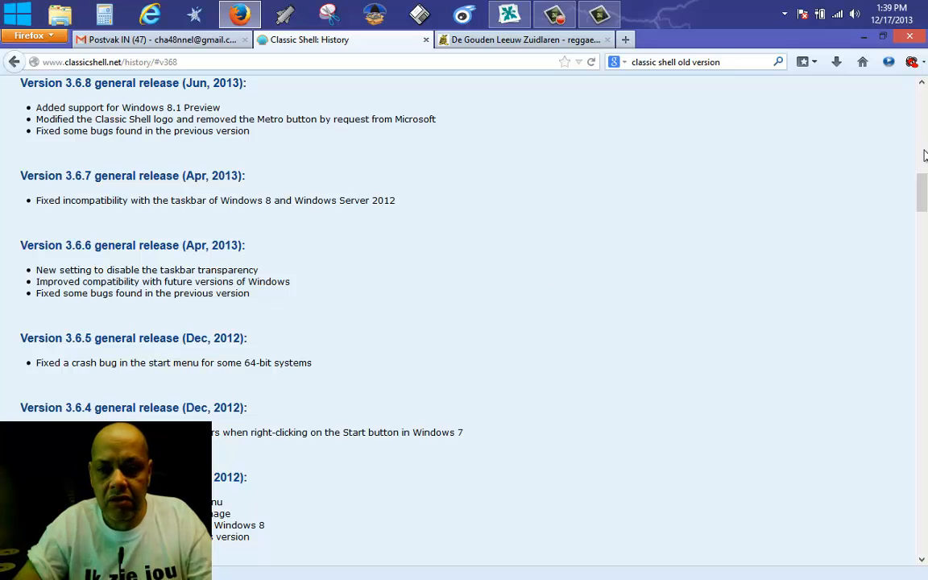
pyautogui.scroll(3)
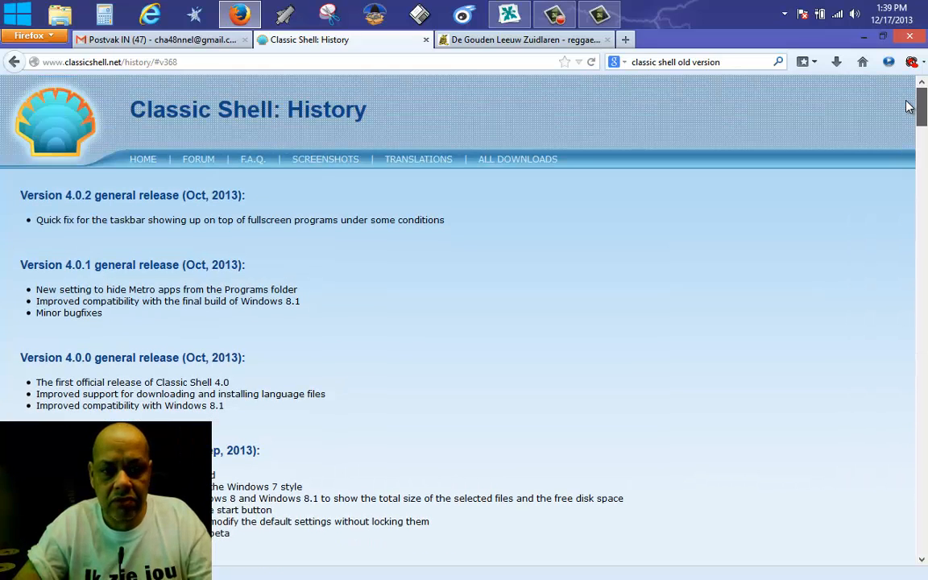
pyautogui.click(517, 159)
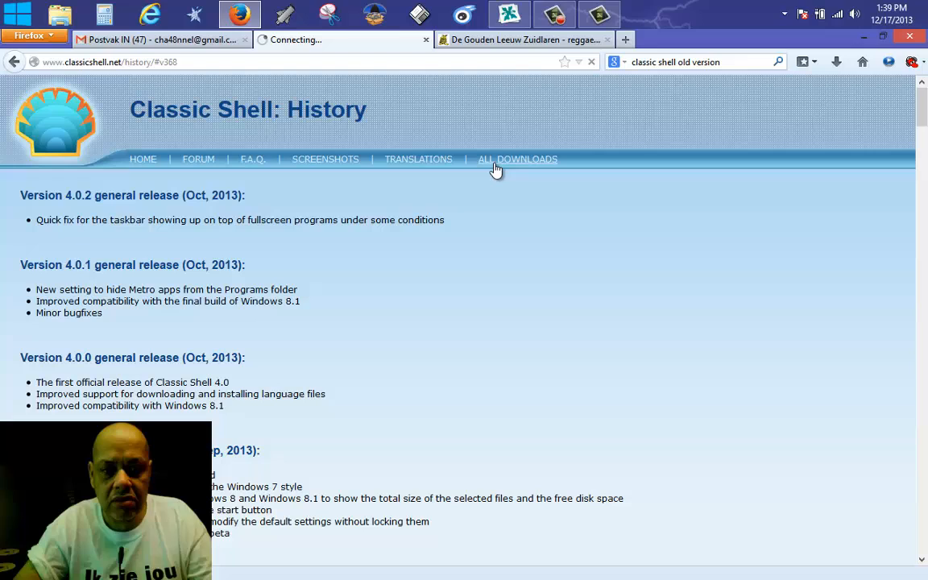
# From the Classic Shell downloads page, follow the link to the SourceForge archive of older releases.
pyautogui.click(519, 159)
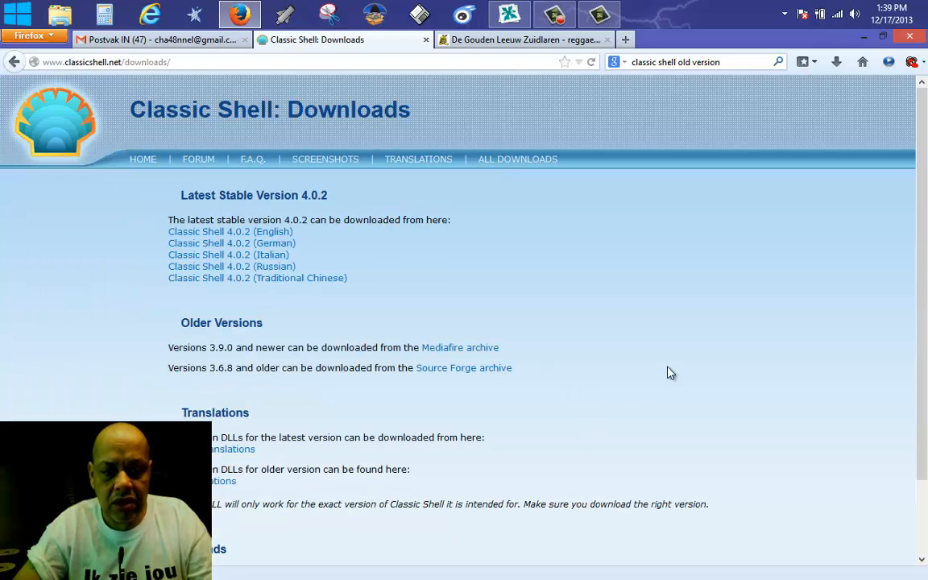
pyautogui.scroll(-3)
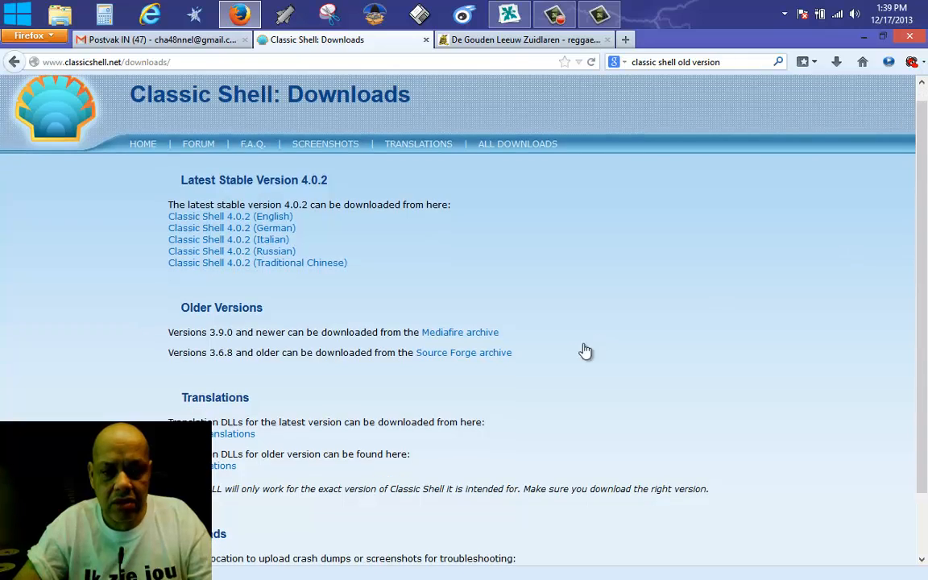
pyautogui.moveTo(474, 361)
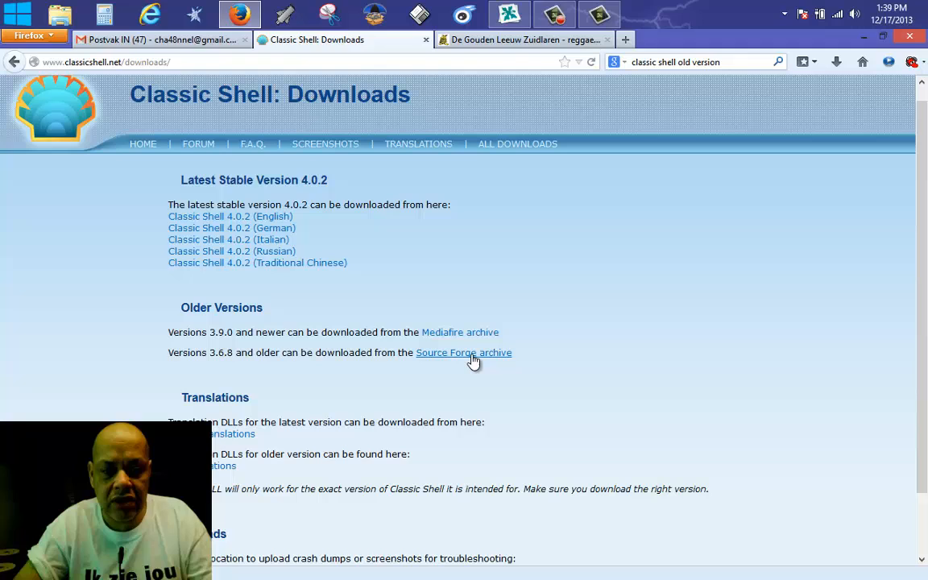
pyautogui.click(464, 353)
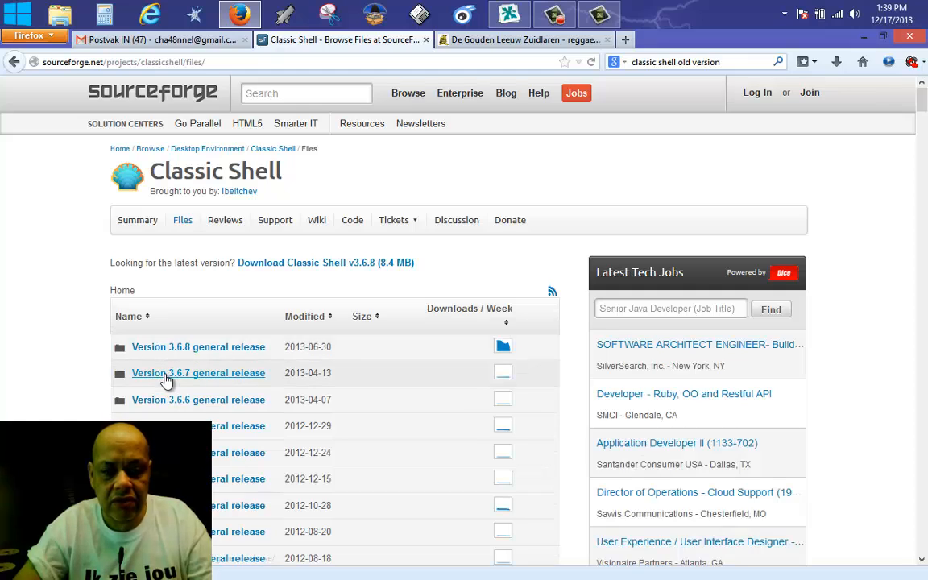
# Enter the 3.6.7 release folder, request ClassicShellSrc_3_6_7.zip, and dismiss the download prompt.
pyautogui.click(198, 374)
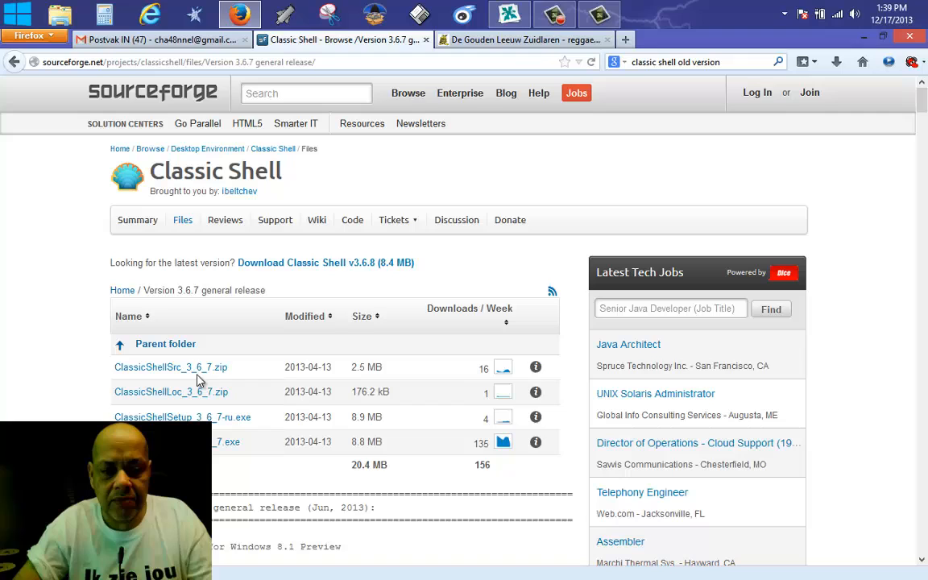
pyautogui.click(170, 367)
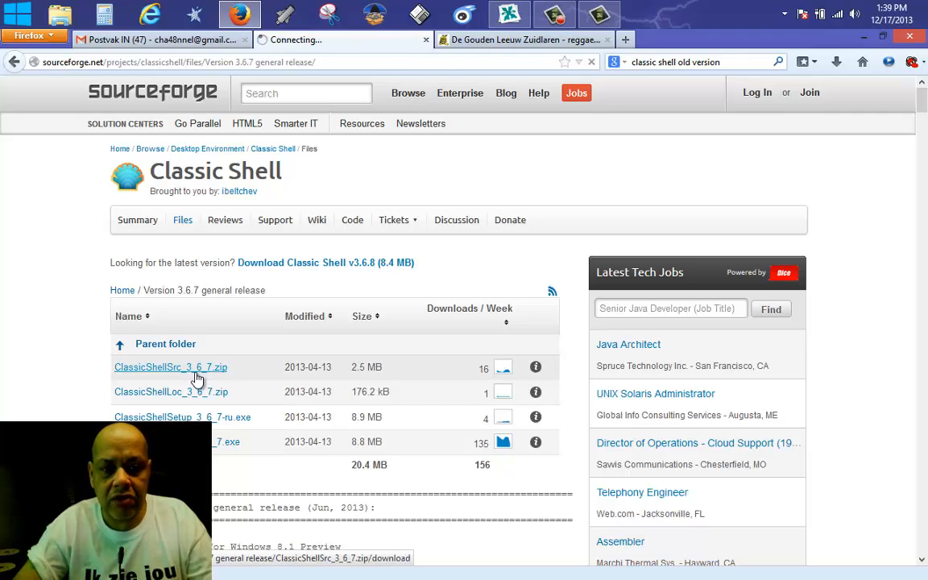
pyautogui.click(171, 367)
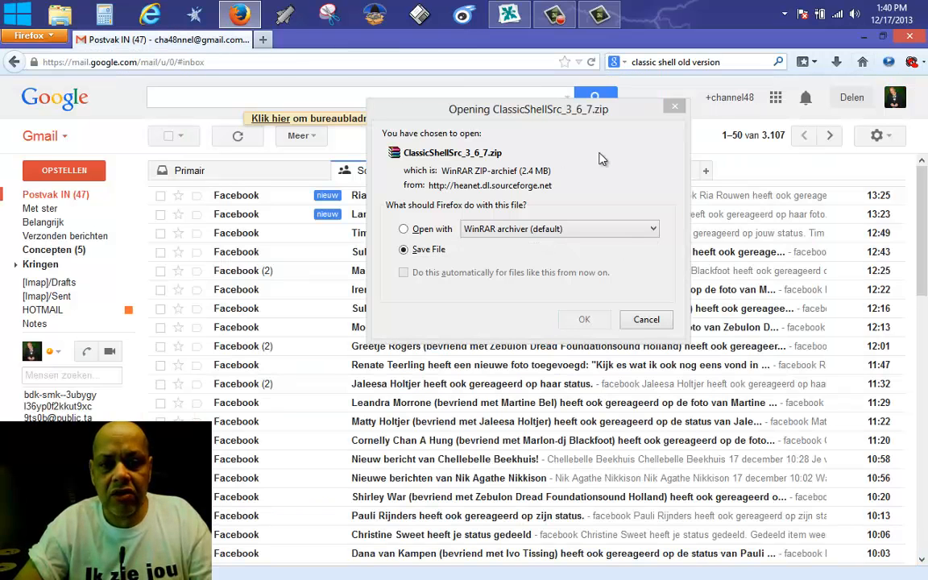
pyautogui.click(645, 319)
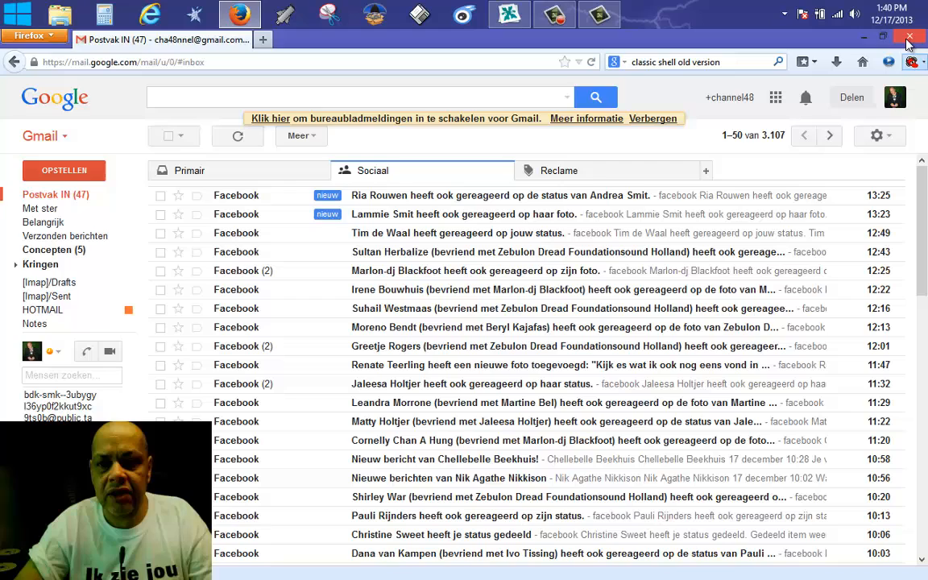
# Minimize Firefox to reveal the lightning desktop with its icon fence and dock.
pyautogui.click(908, 35)
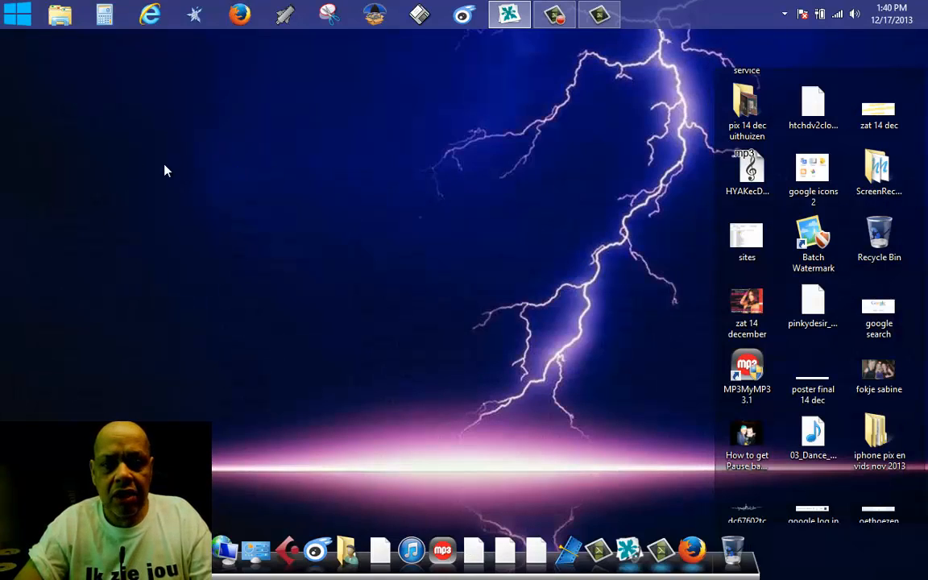
pyautogui.moveTo(361, 490)
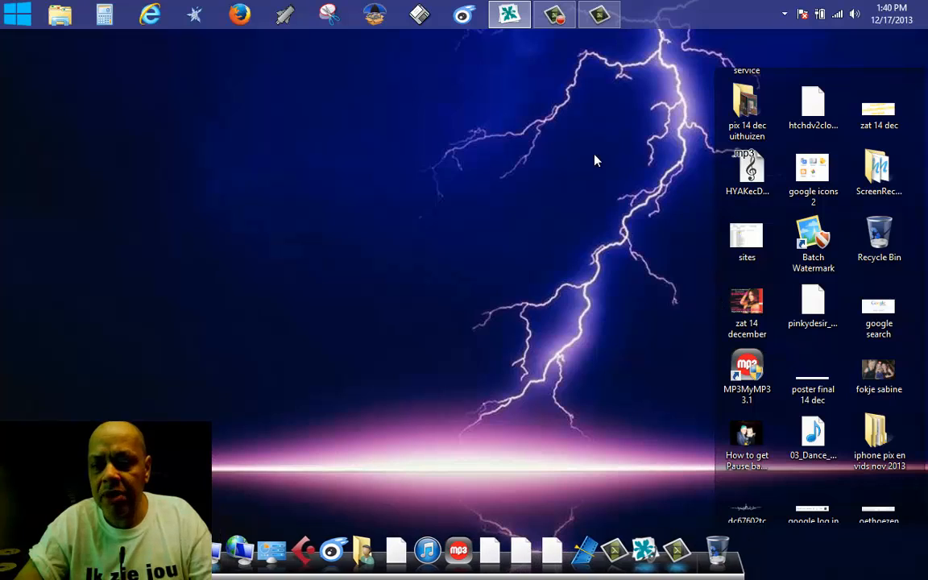
pyautogui.moveTo(340, 233)
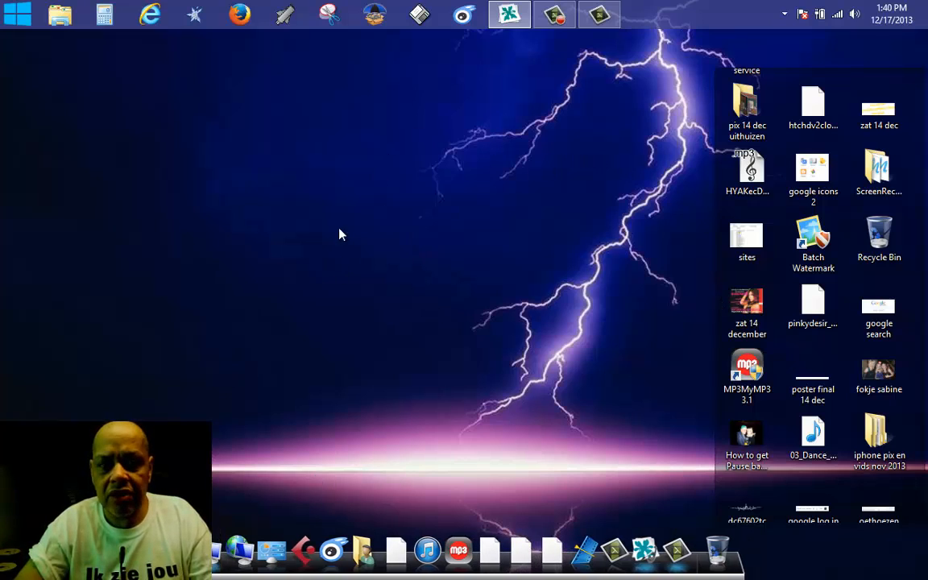
pyautogui.moveTo(509, 226)
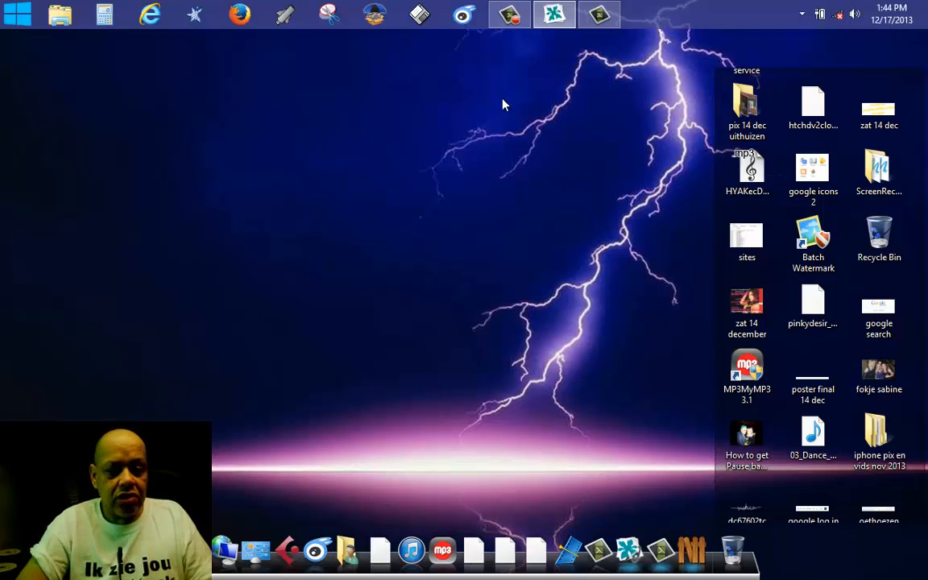
pyautogui.moveTo(531, 76)
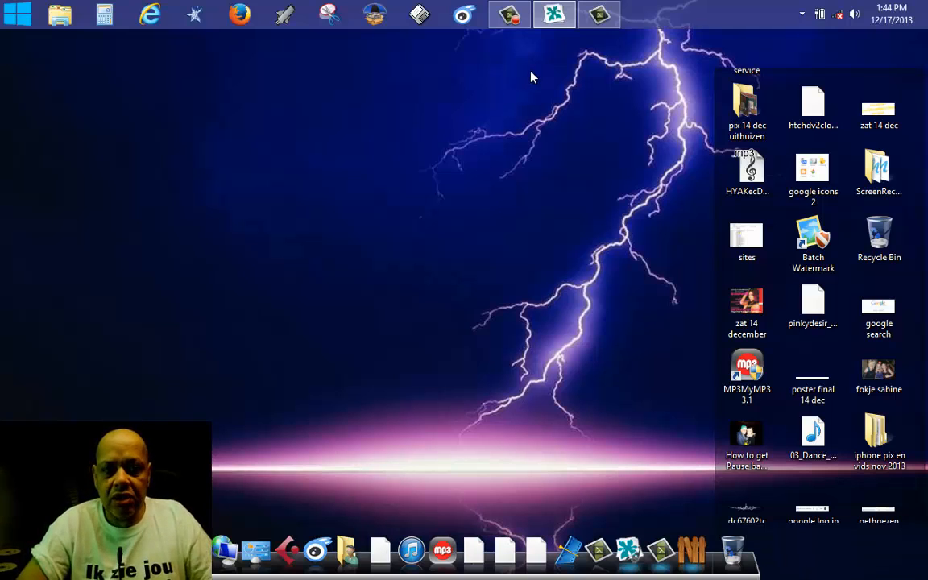
pyautogui.moveTo(792, 80)
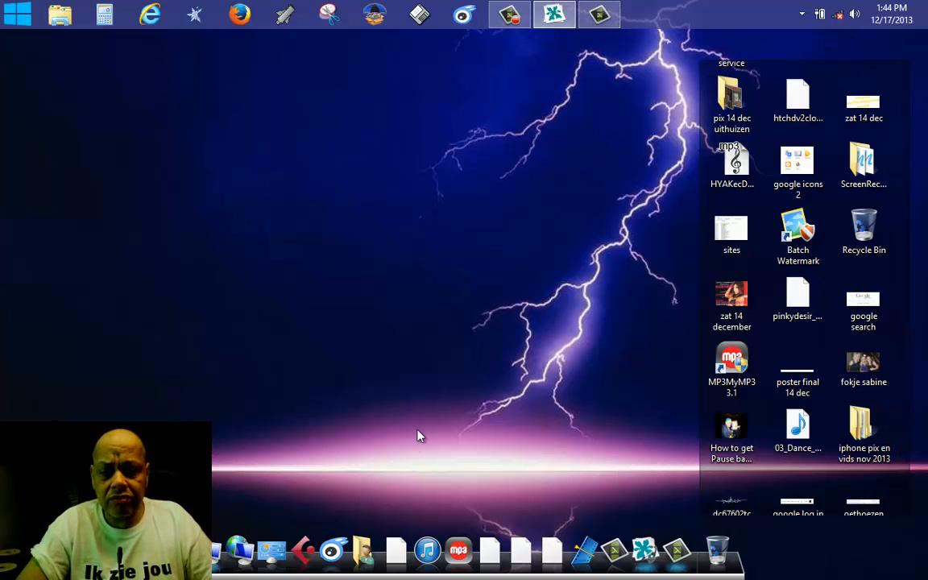
pyautogui.moveTo(342, 521)
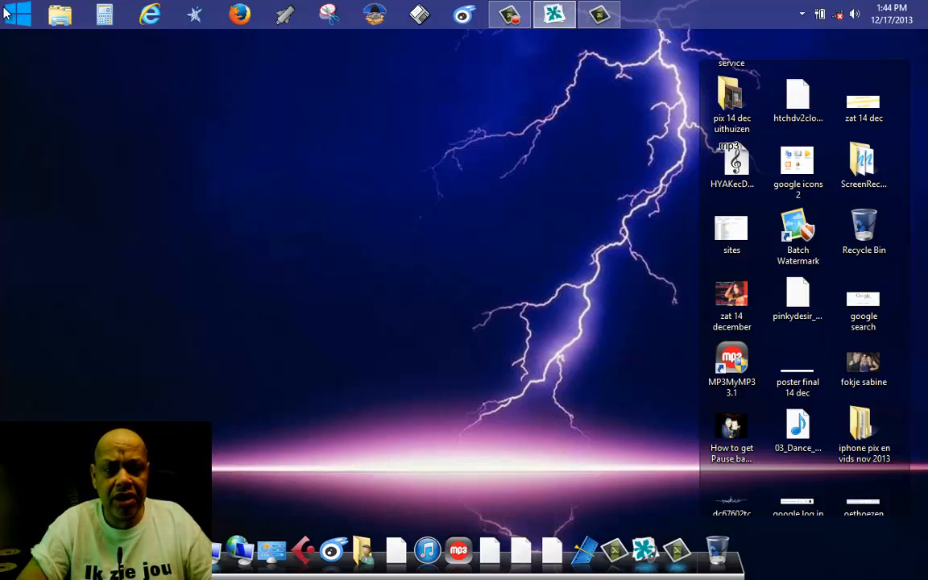
pyautogui.click(14, 13)
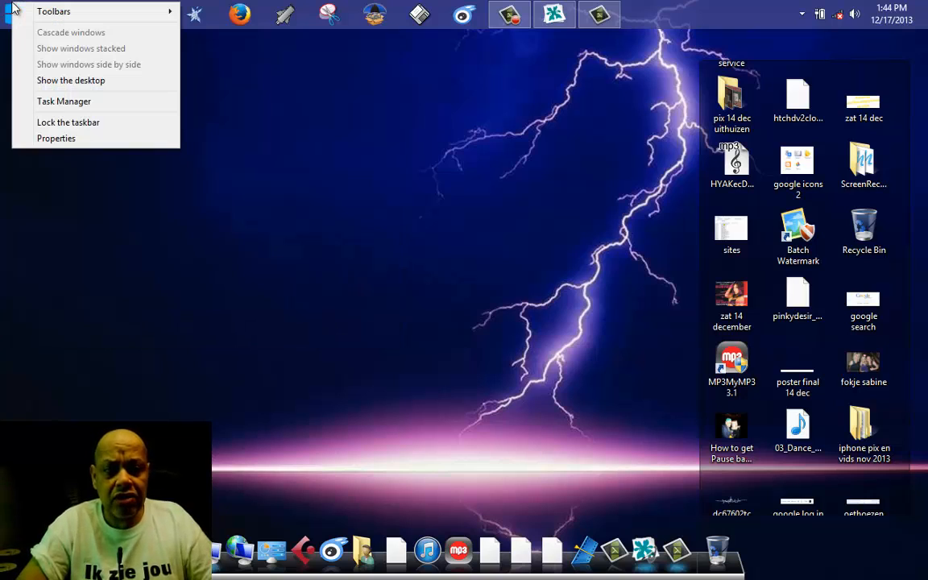
pyautogui.moveTo(65, 119)
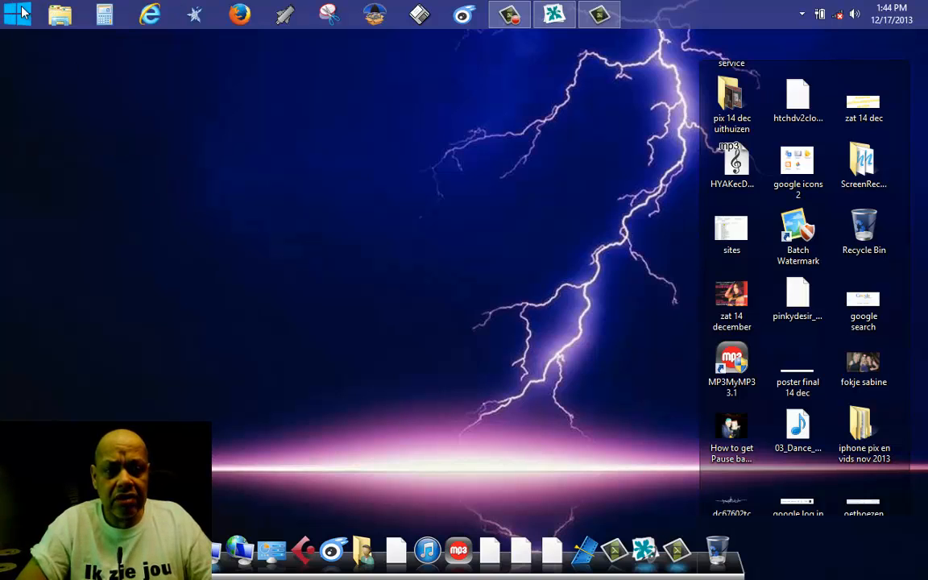
# From the Start button's right-click menu, reach Classic Start Menu settings and its Start Button page.
pyautogui.rightClick(13, 13)
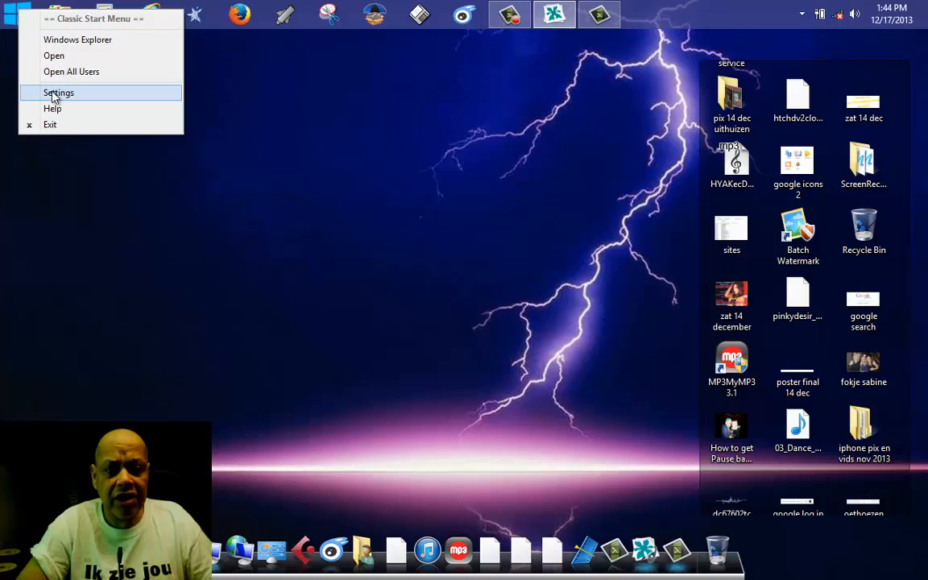
pyautogui.click(58, 92)
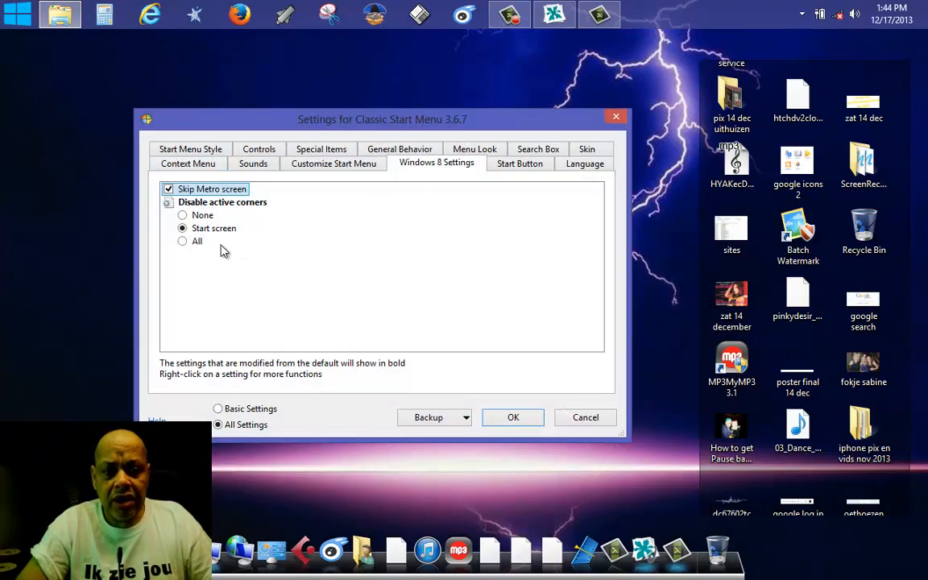
pyautogui.moveTo(187, 251)
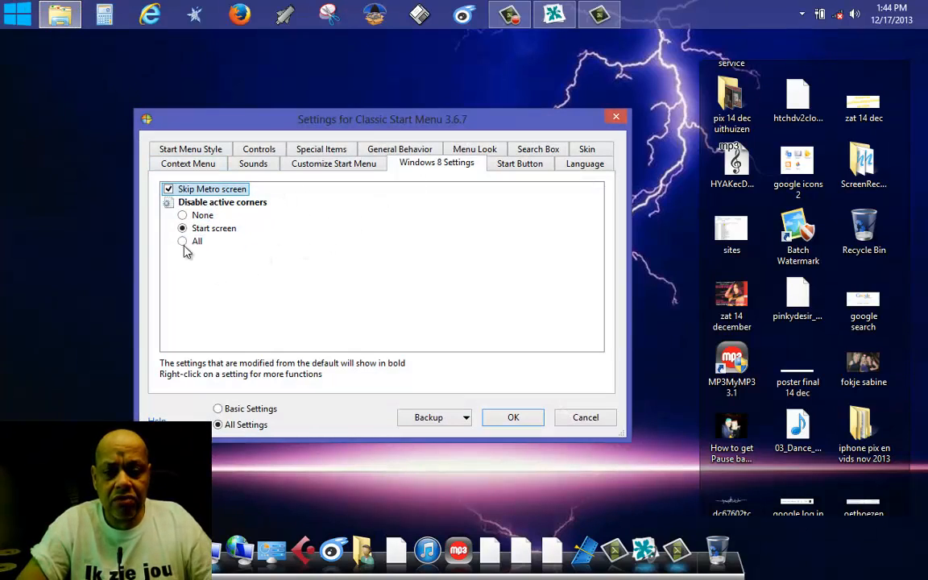
pyautogui.click(518, 164)
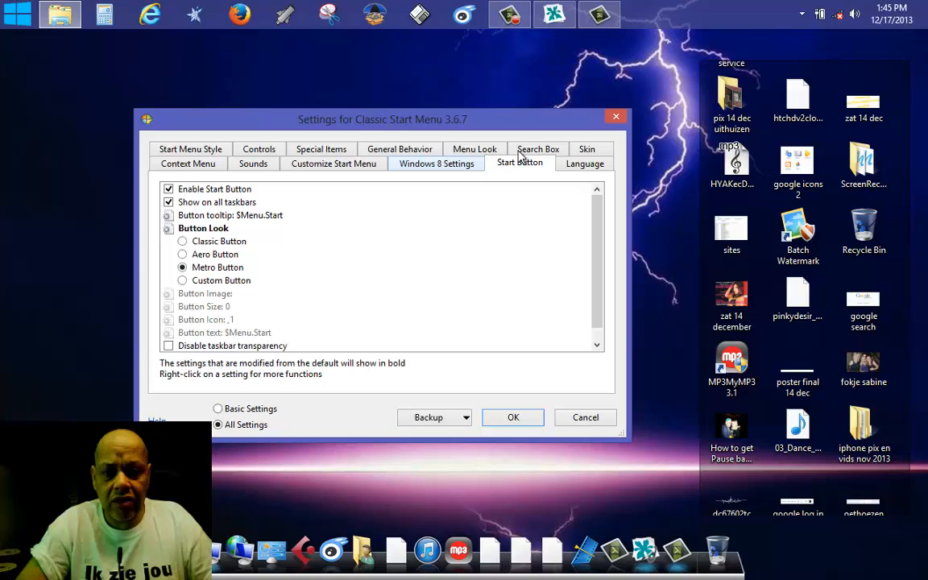
# Review the Menu Look, Skin, Search Box and Customize Start Menu pages.
pyautogui.click(474, 148)
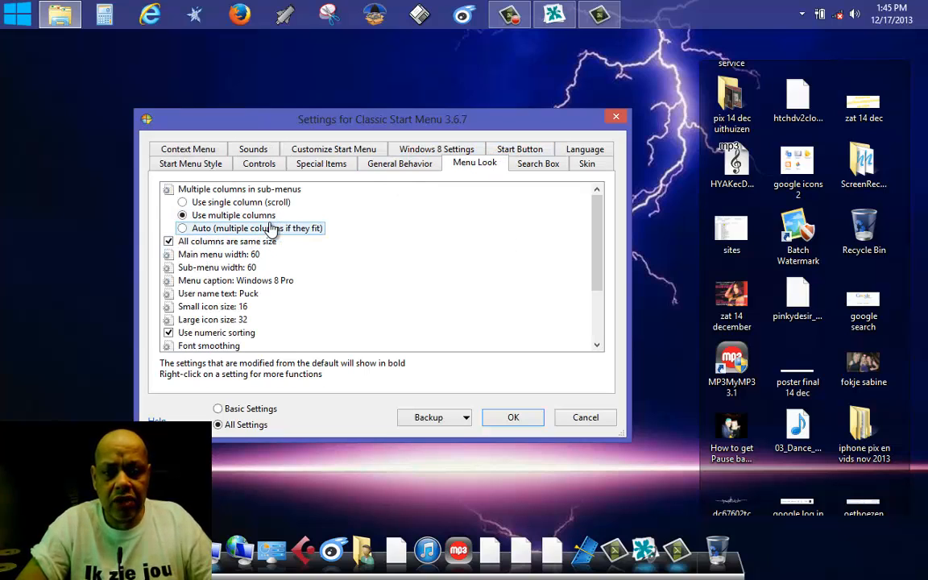
pyautogui.click(587, 164)
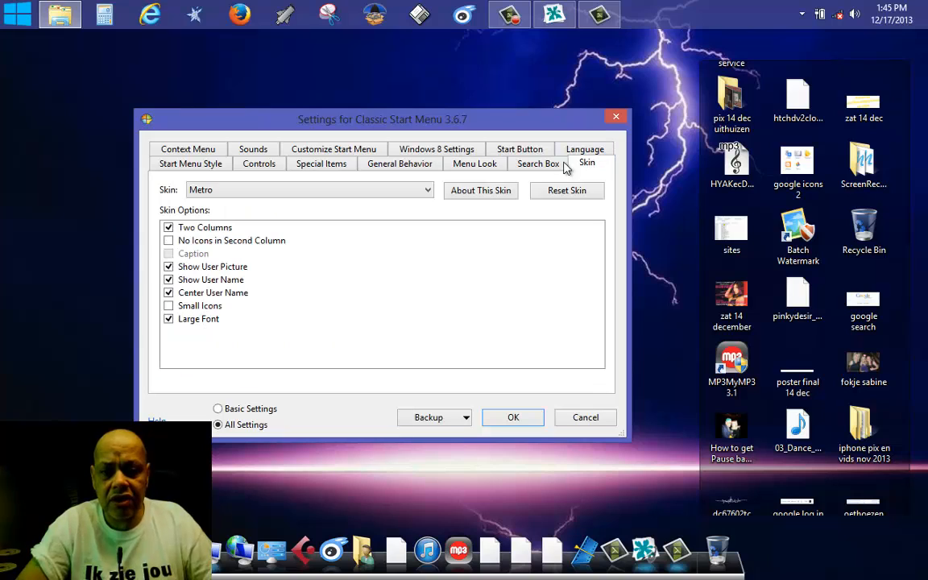
pyautogui.click(538, 163)
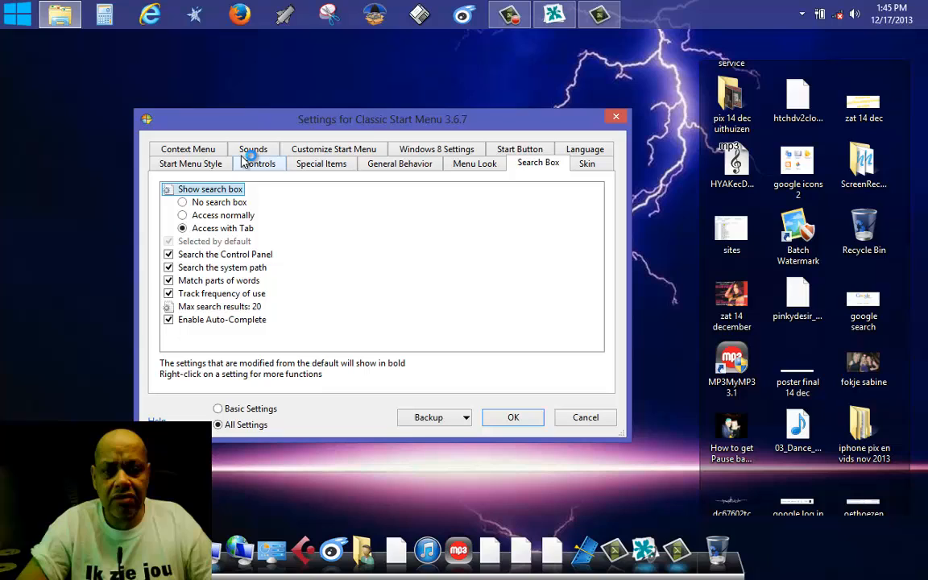
pyautogui.click(332, 163)
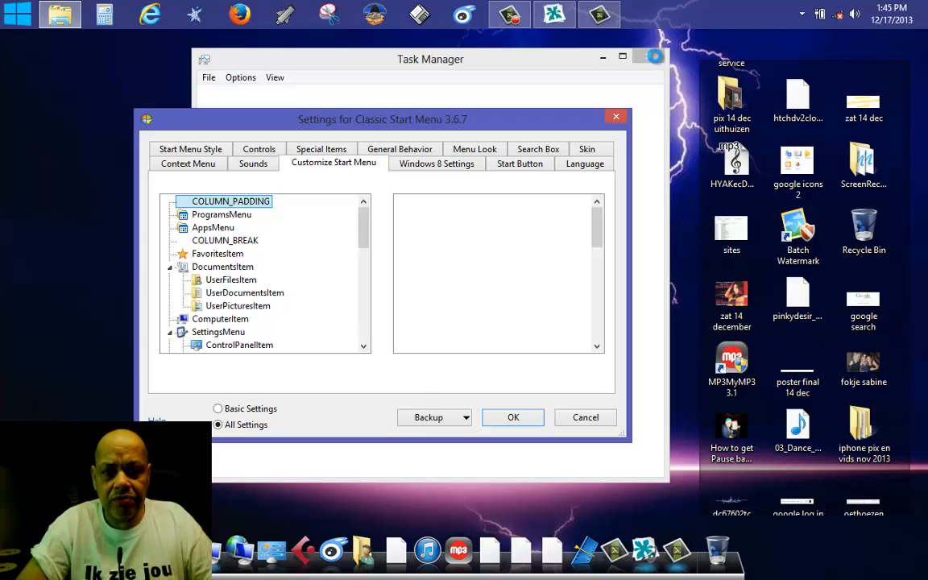
# Cancel the Classic Start Menu settings and close Task Manager, leaving the customized desktop.
pyautogui.click(187, 162)
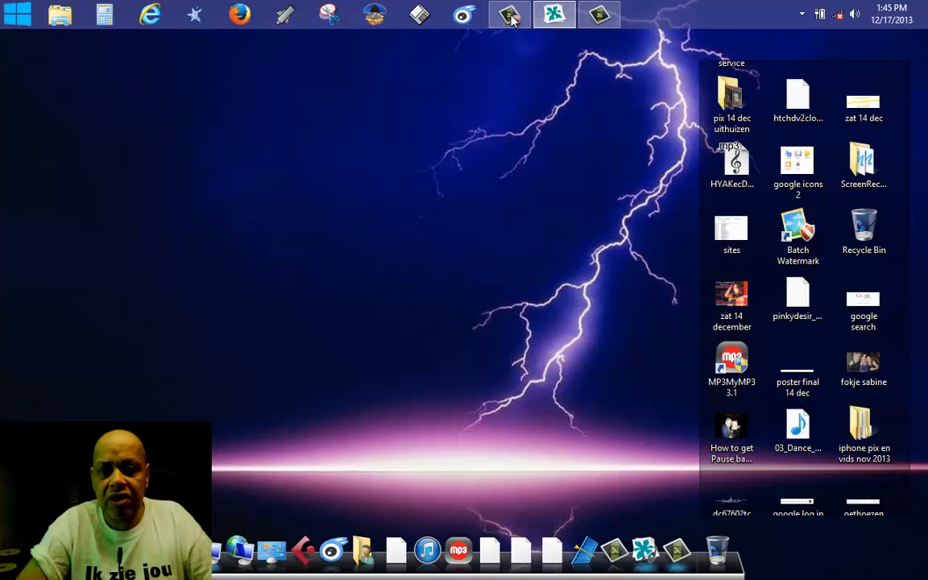
pyautogui.click(509, 15)
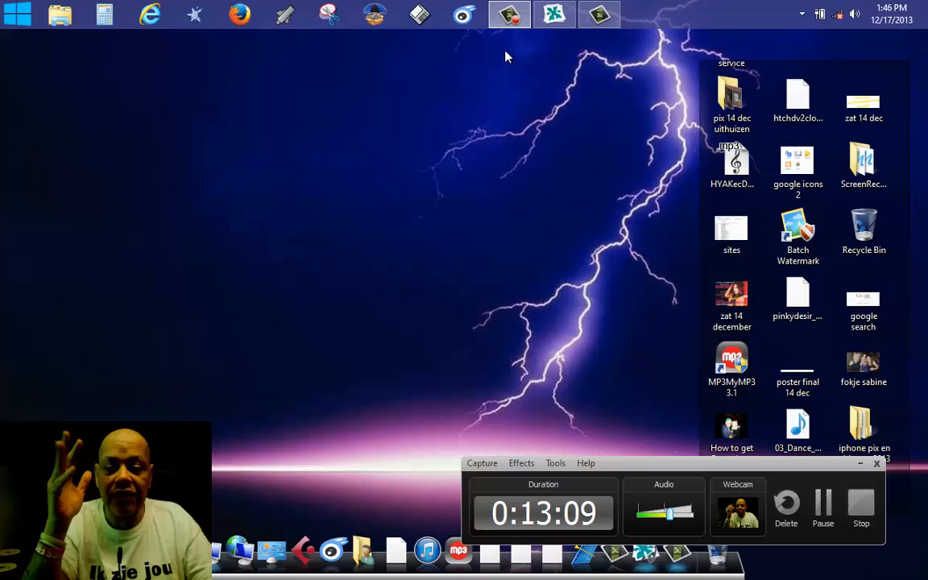
pyautogui.moveTo(597, 125)
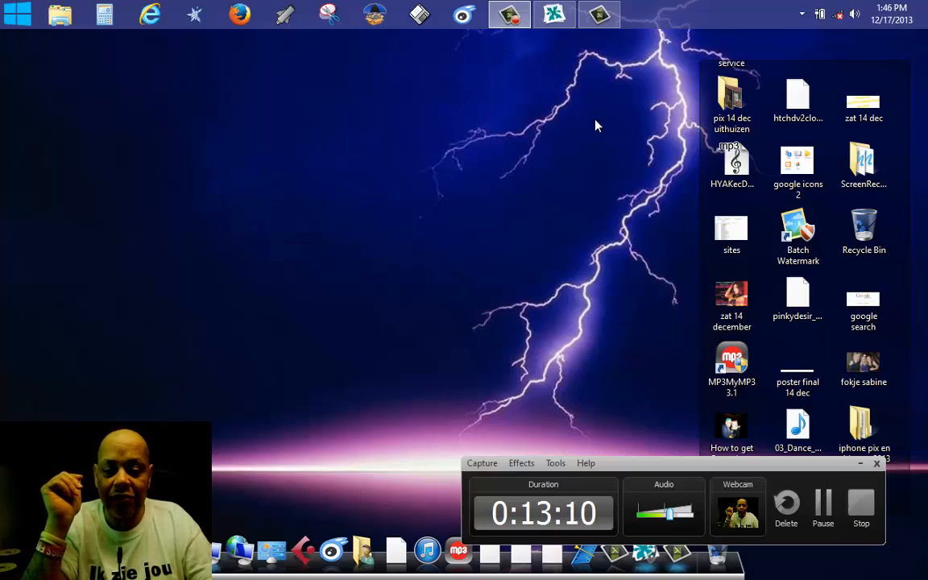